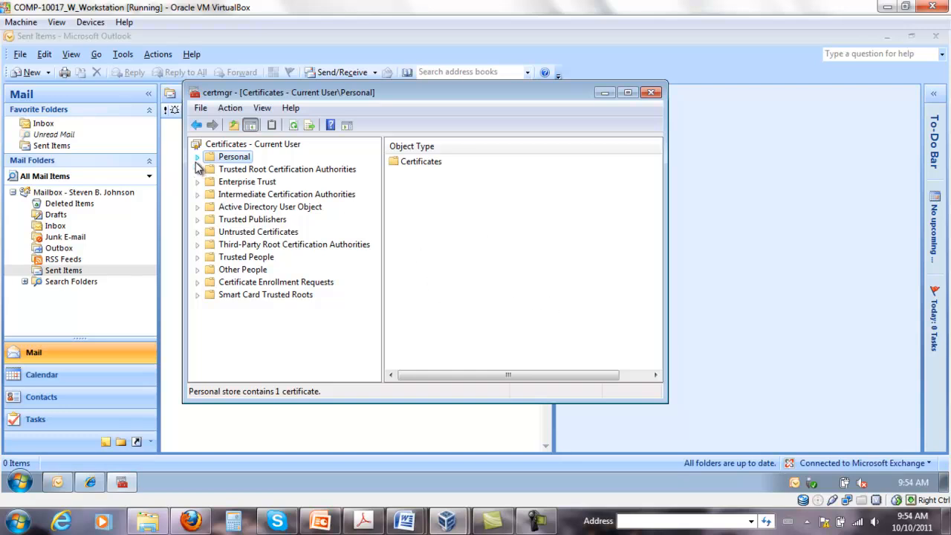
# Step: Expand the Personal store, list its certificates and bring up export actions for Steven's certificate
pyautogui.click(198, 157)
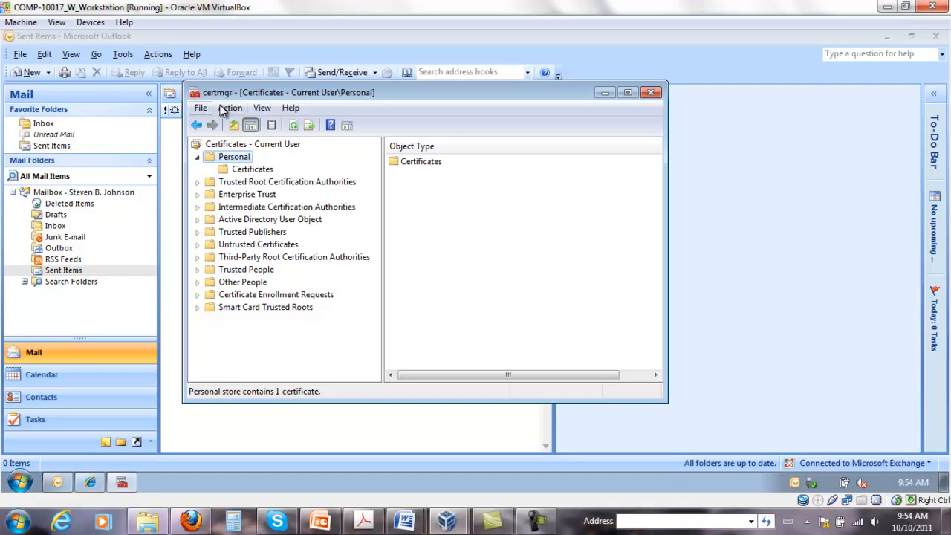
pyautogui.click(253, 169)
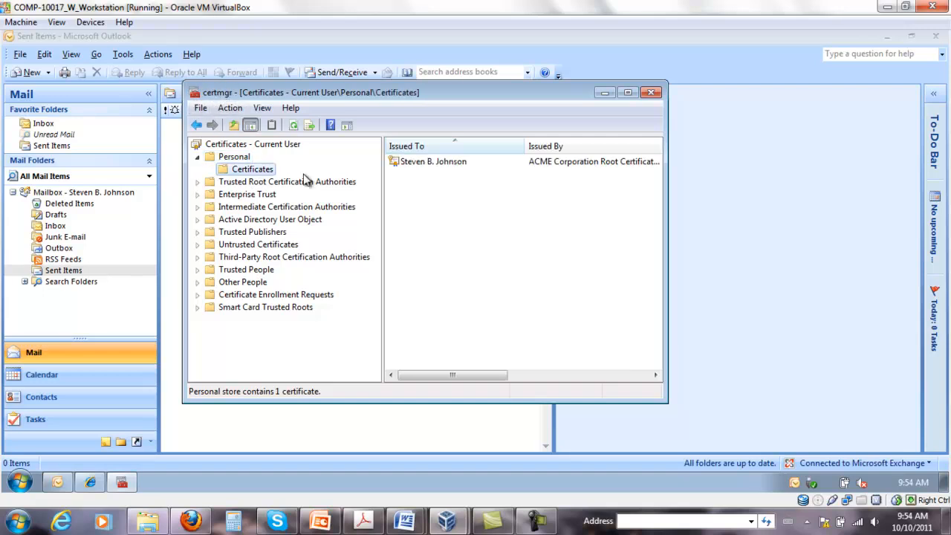
pyautogui.rightClick(433, 161)
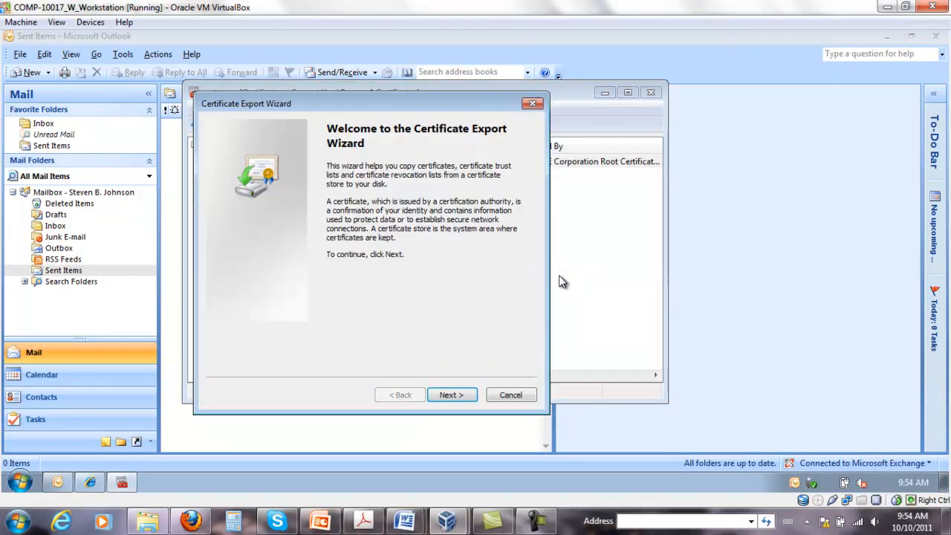
# Step: Export Steven's certificate without private key as DER .cer, overwriting Steven Public in C:\Public keys
pyautogui.click(452, 395)
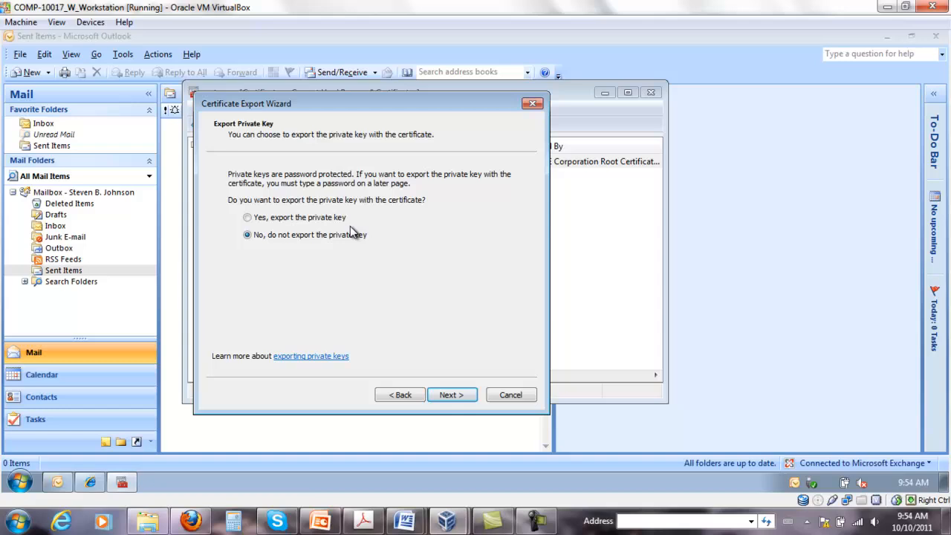
pyautogui.moveTo(451, 395)
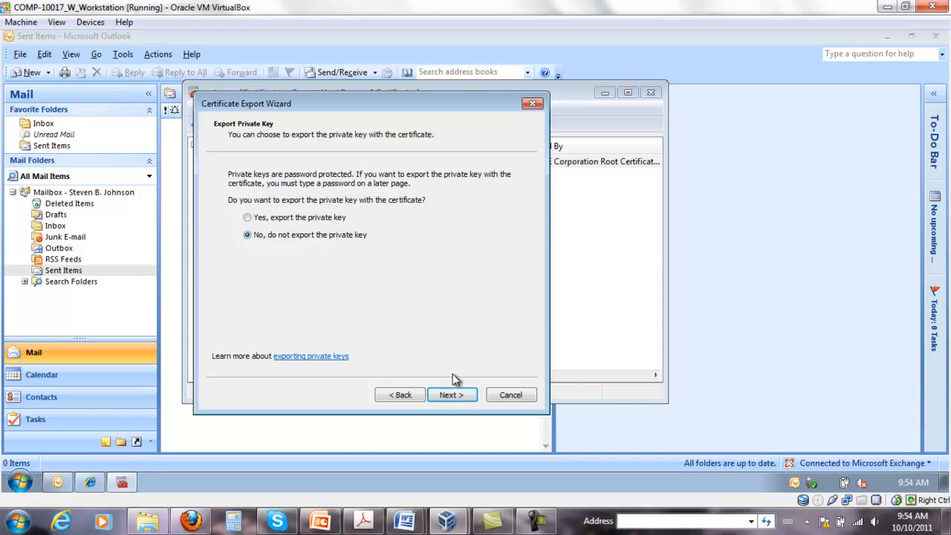
pyautogui.click(451, 395)
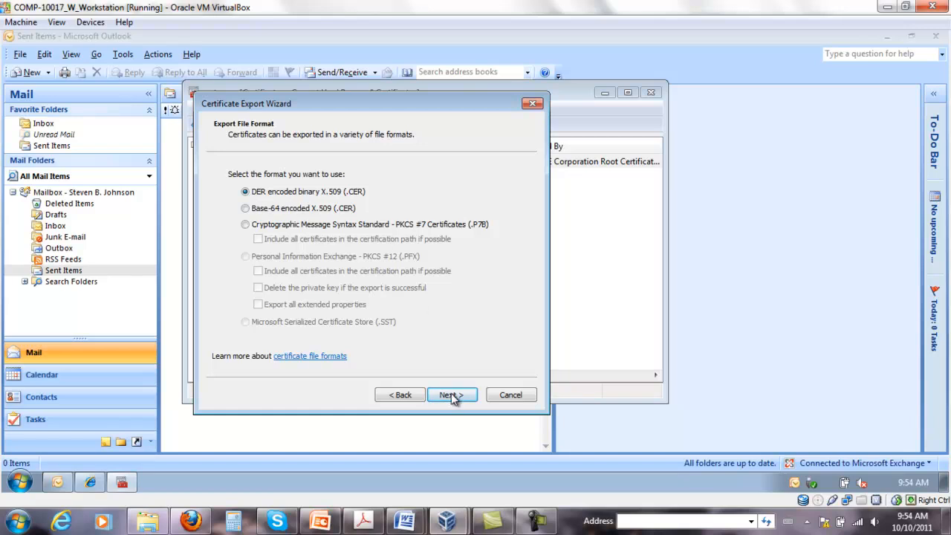
pyautogui.click(451, 395)
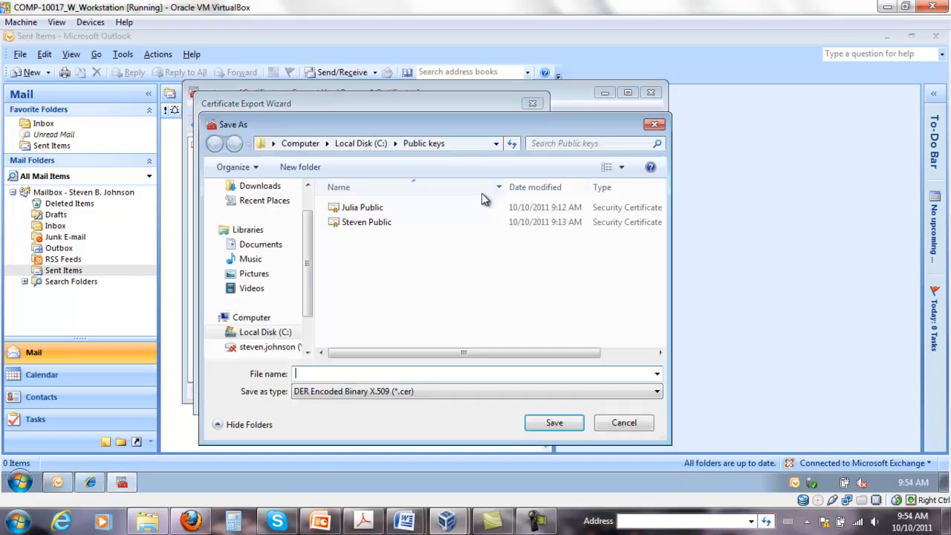
pyautogui.click(366, 221)
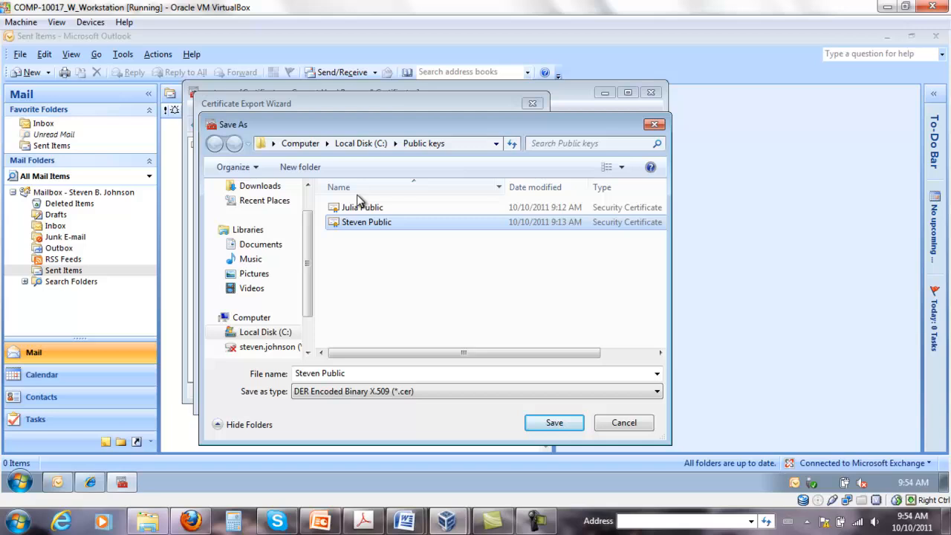
pyautogui.click(553, 422)
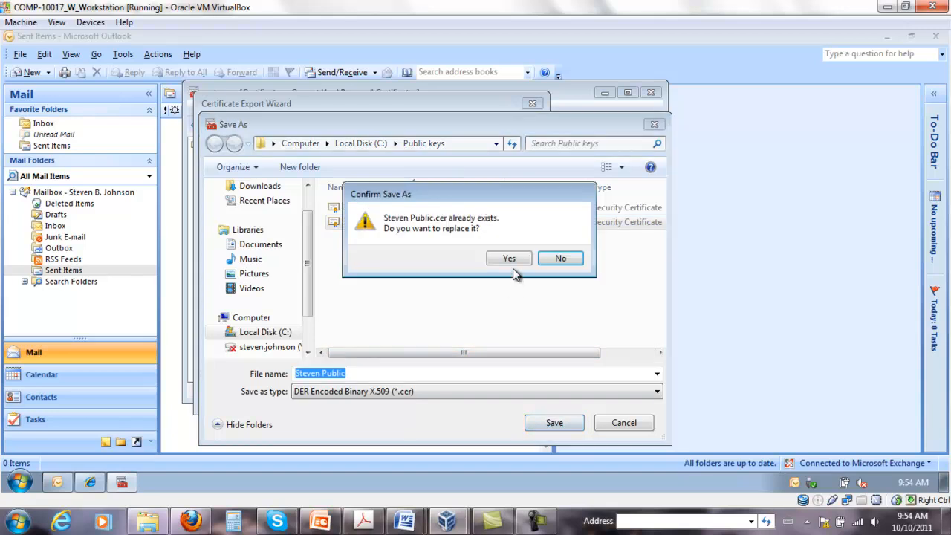
pyautogui.click(508, 258)
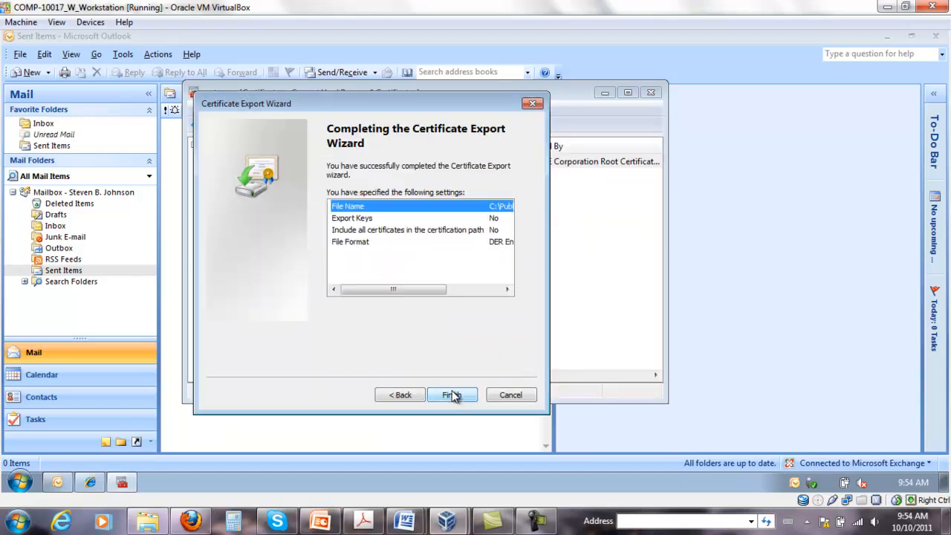
pyautogui.click(452, 395)
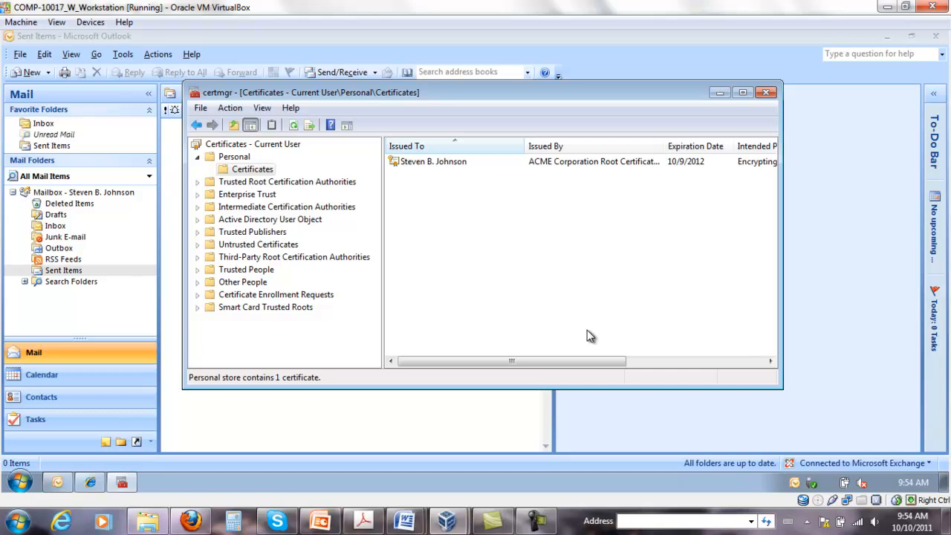
pyautogui.moveTo(786, 398)
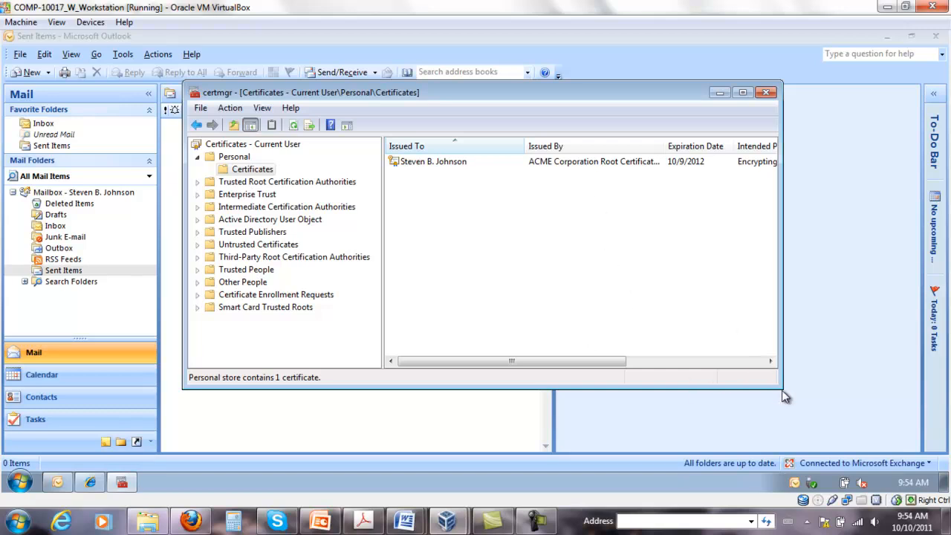
# Step: Widen the certmgr console to check the columns, then close it, returning to Outlook's Sent Items
pyautogui.moveTo(780, 387); pyautogui.dragTo(847, 395)
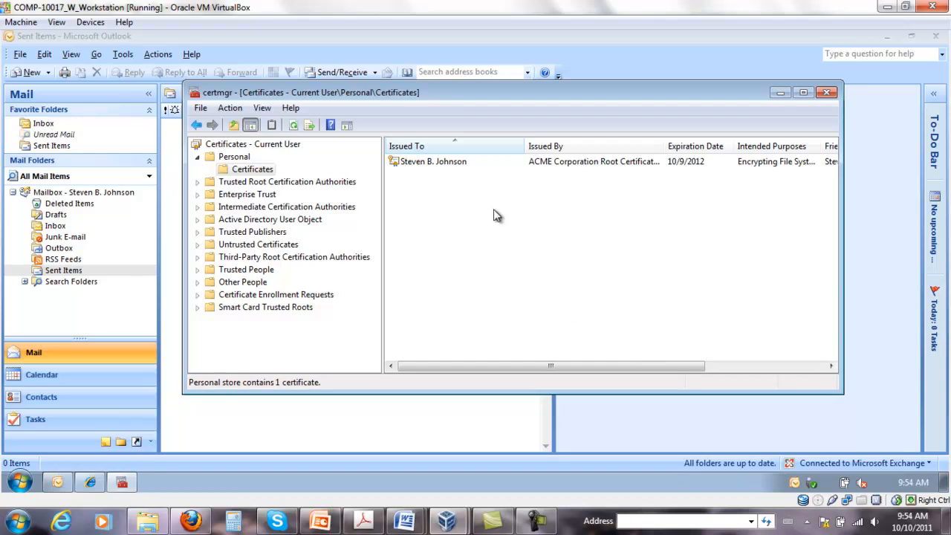
pyautogui.moveTo(826, 92)
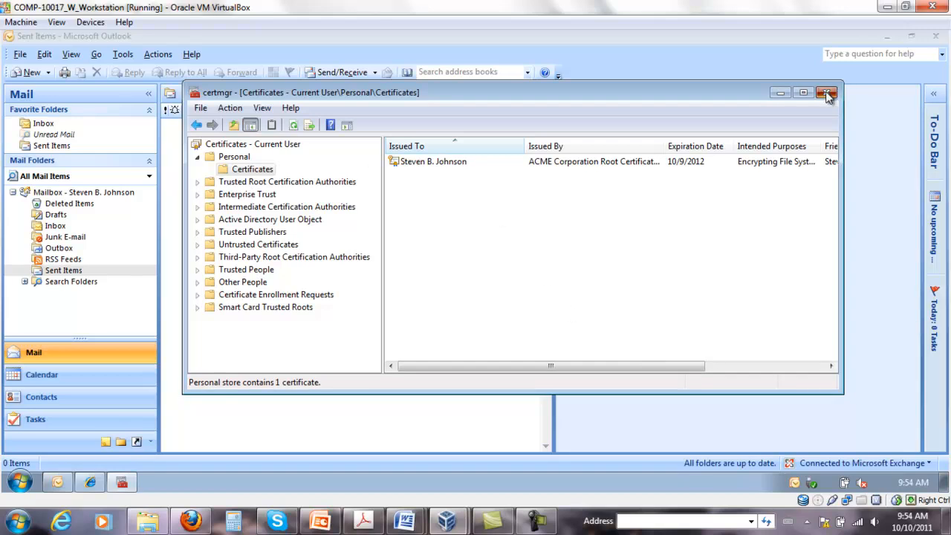
pyautogui.click(825, 92)
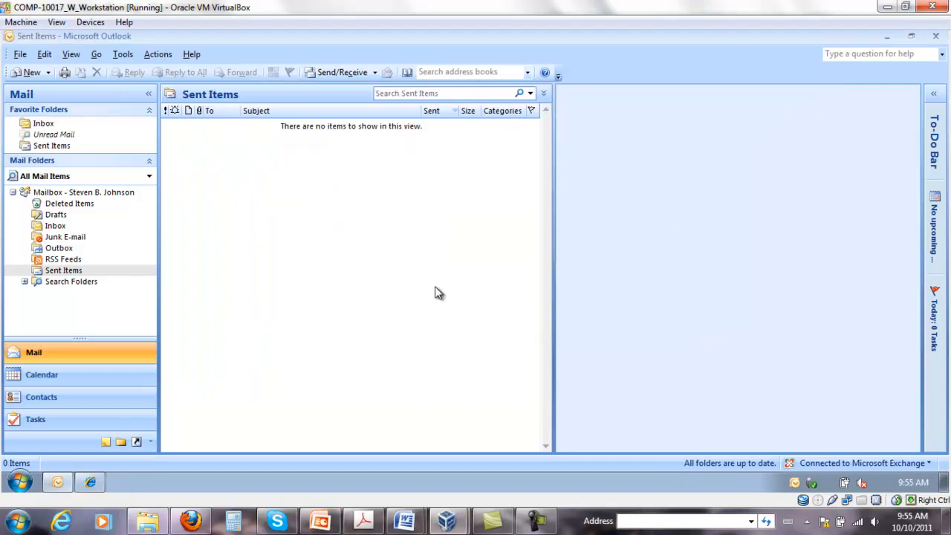
pyautogui.moveTo(419, 288)
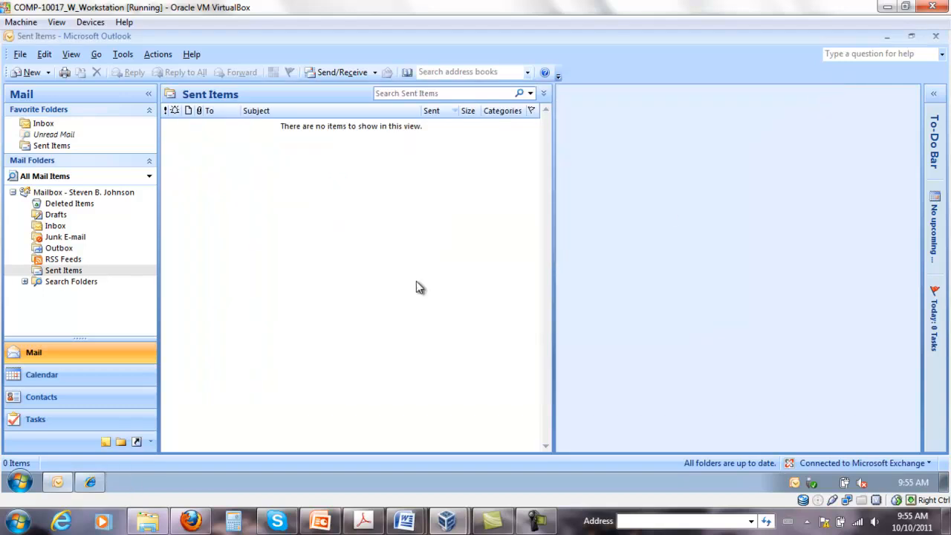
pyautogui.moveTo(18, 481)
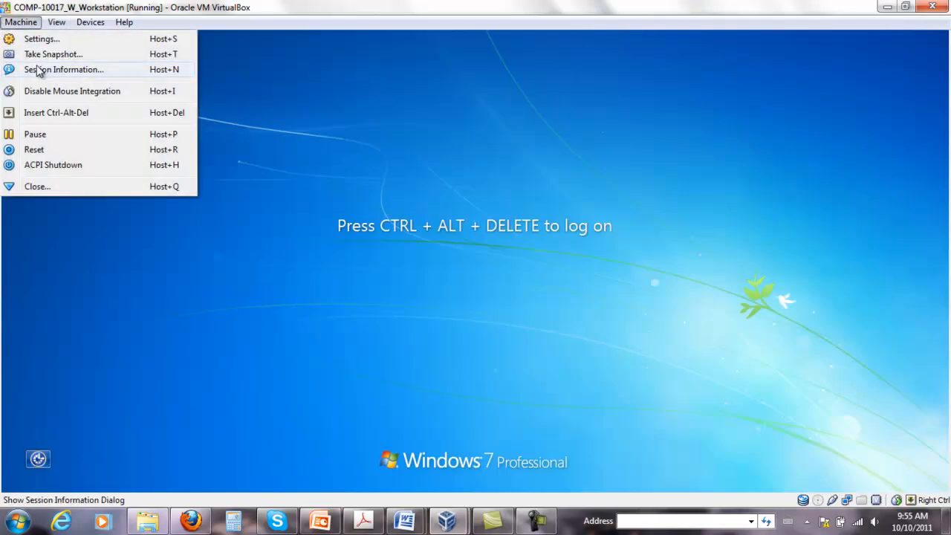
pyautogui.click(57, 113)
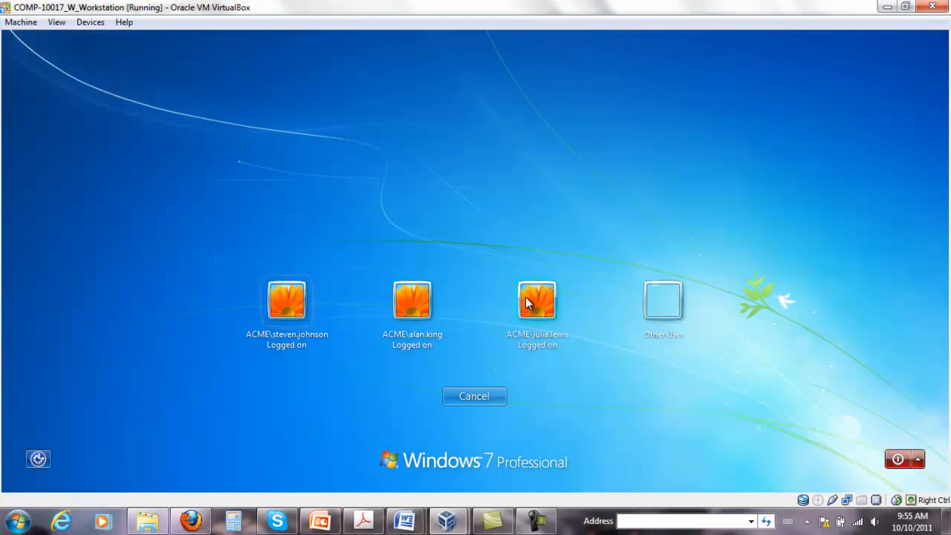
pyautogui.click(536, 300)
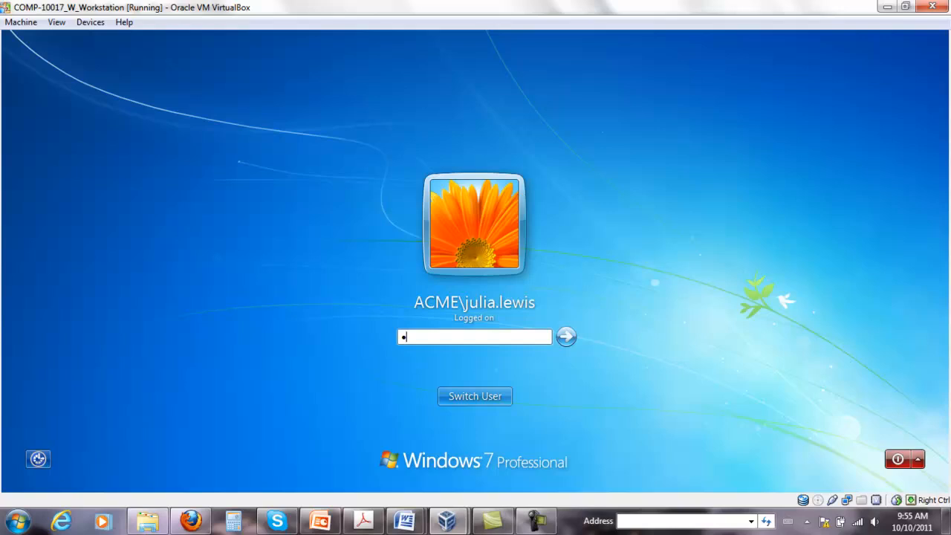
pyautogui.click(566, 336)
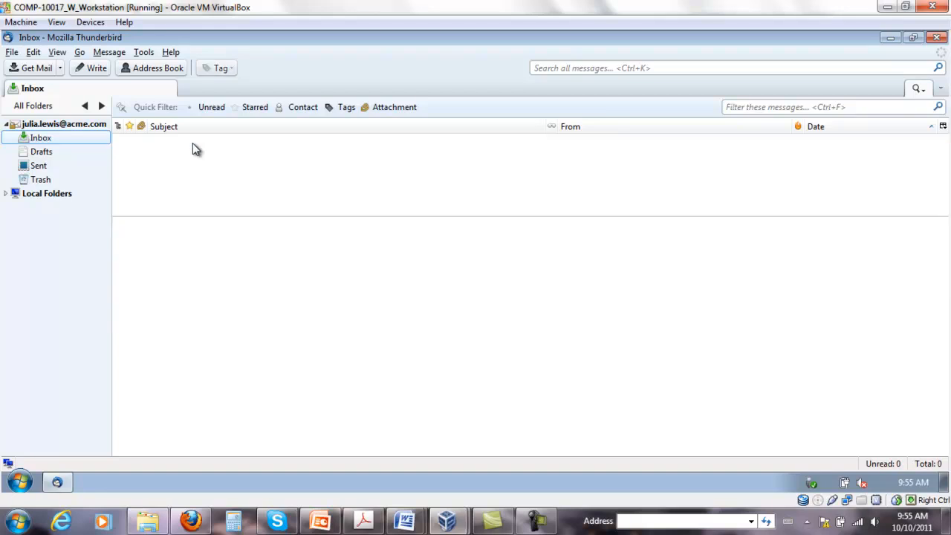
# Step: Check Julia's empty Sent and Trash folders, then bring up the mail account's settings
pyautogui.click(39, 165)
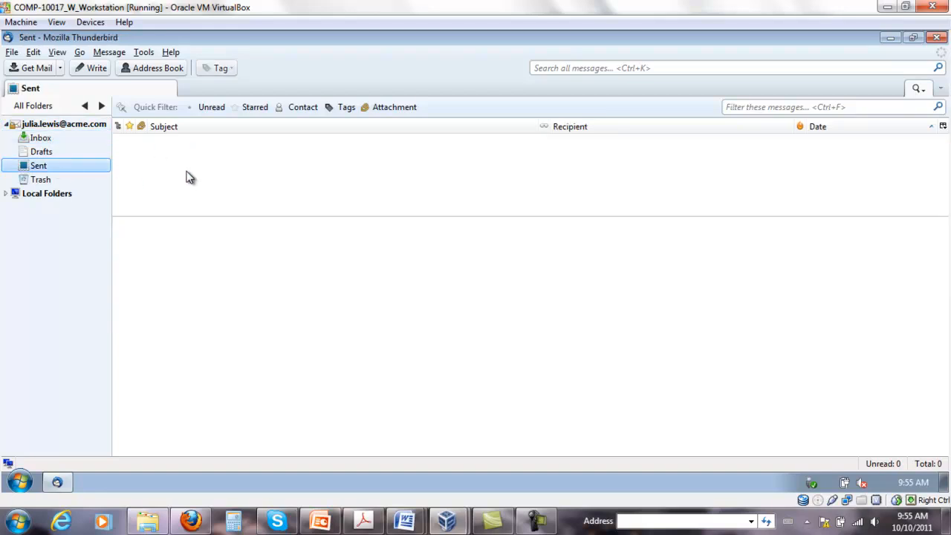
pyautogui.click(42, 178)
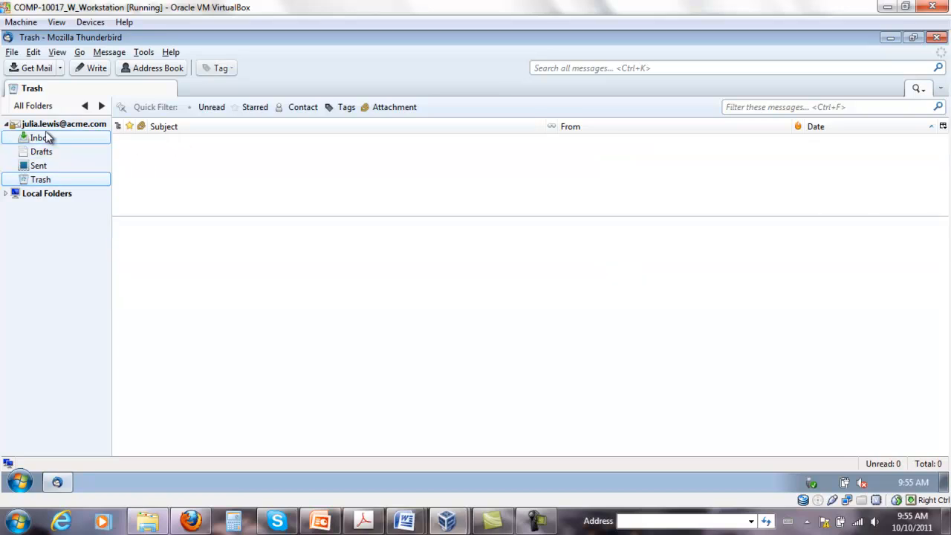
pyautogui.rightClick(64, 124)
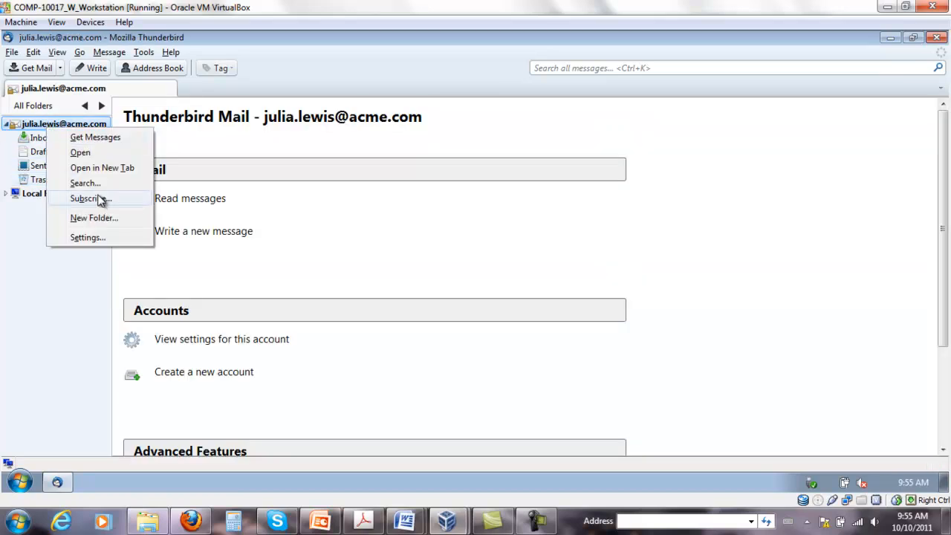
pyautogui.click(87, 237)
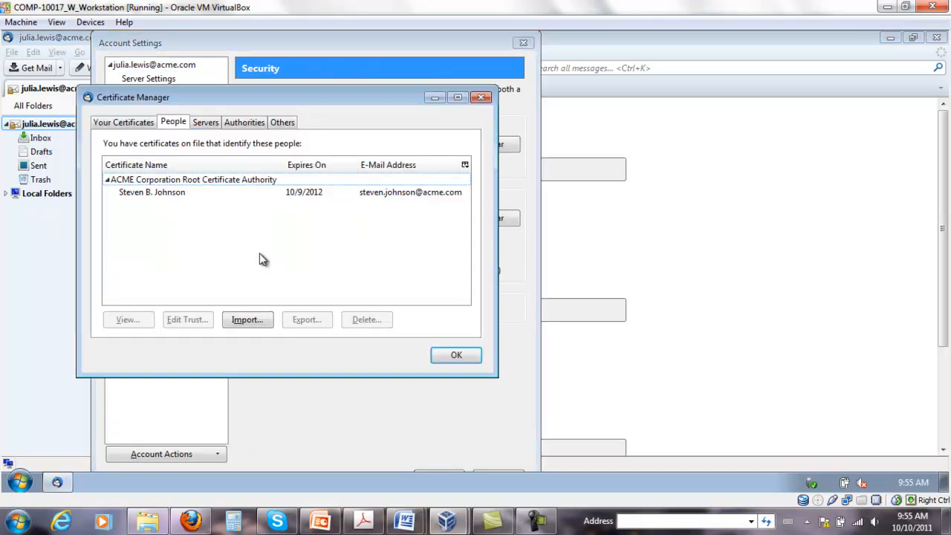
pyautogui.click(365, 320)
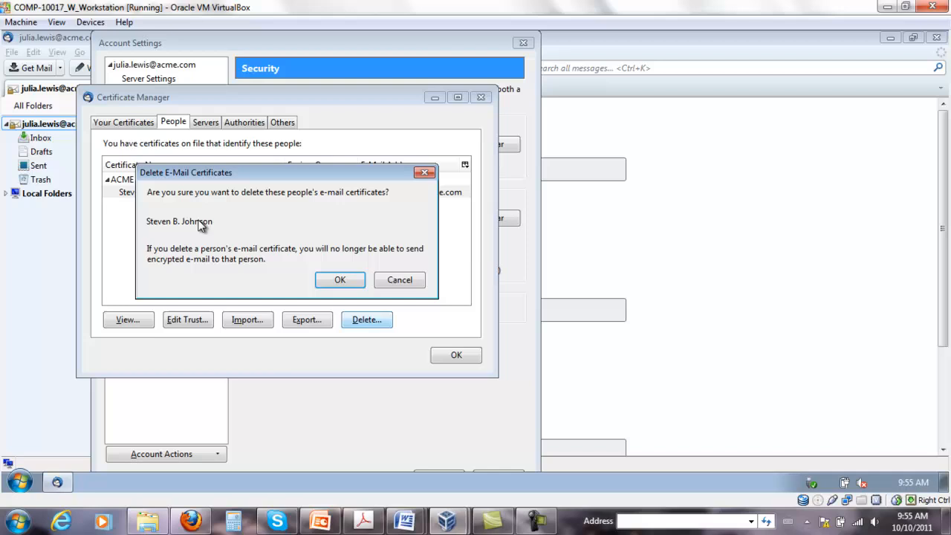
pyautogui.click(339, 280)
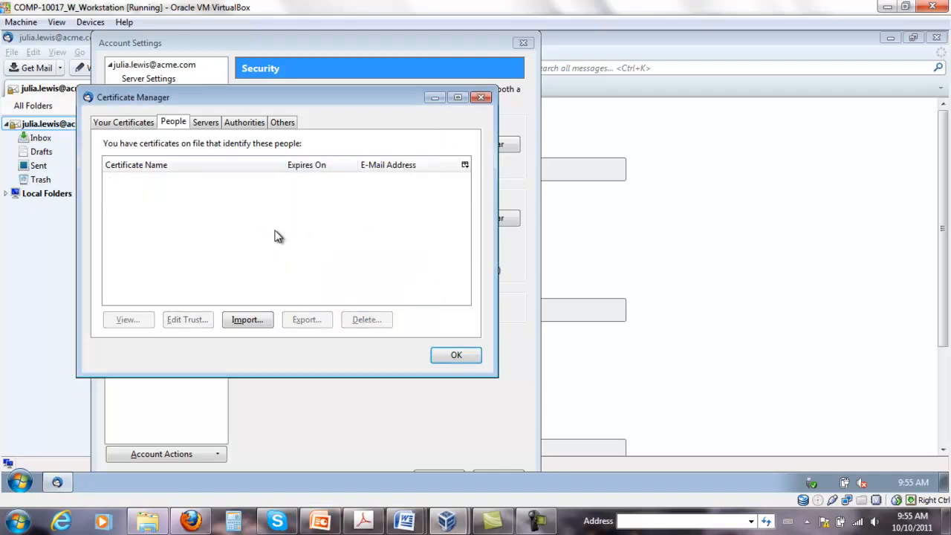
pyautogui.click(125, 121)
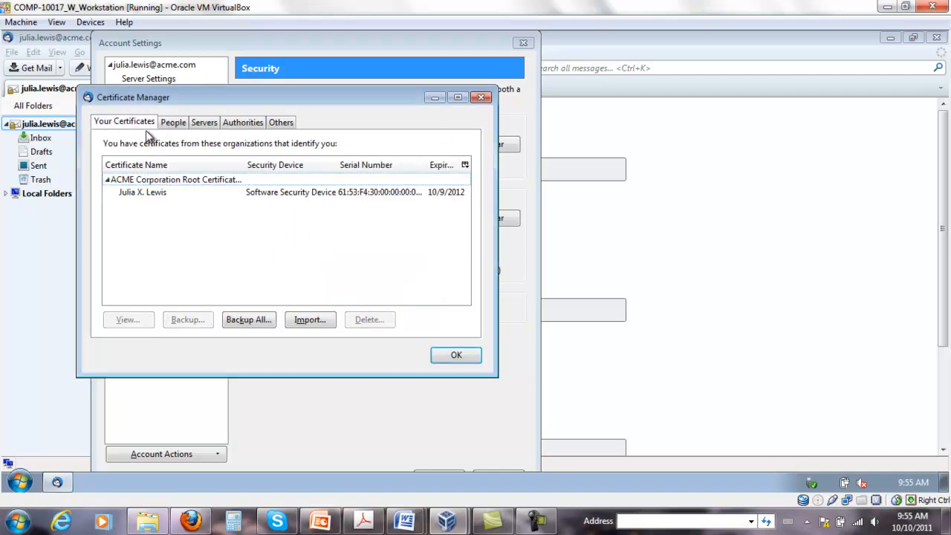
pyautogui.click(456, 353)
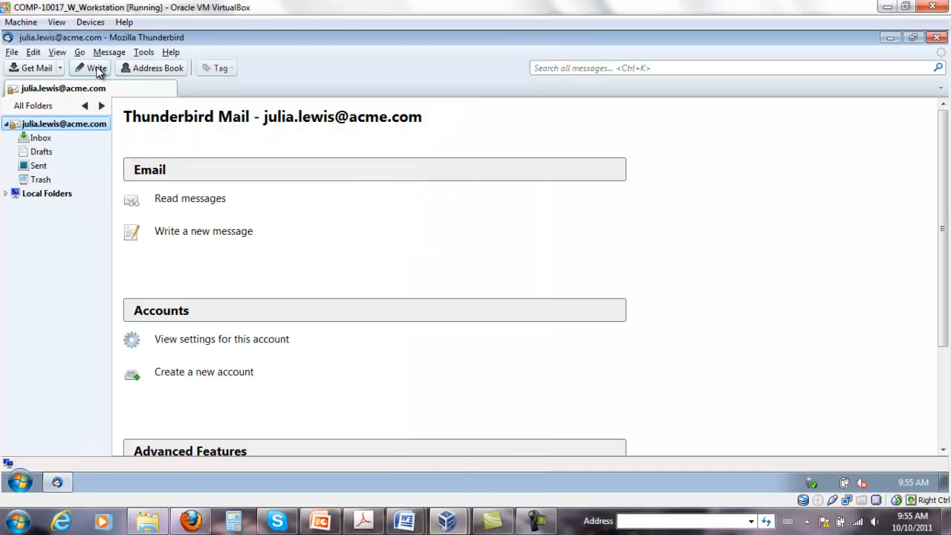
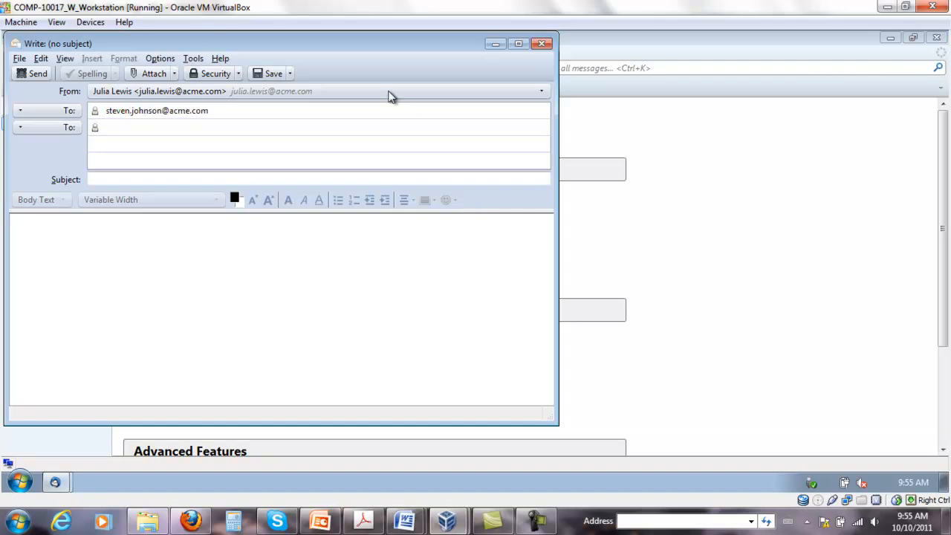
# Step: Compose an encrypted message to steve with subject and body 'Test' and attempt to send it
pyautogui.click(238, 73)
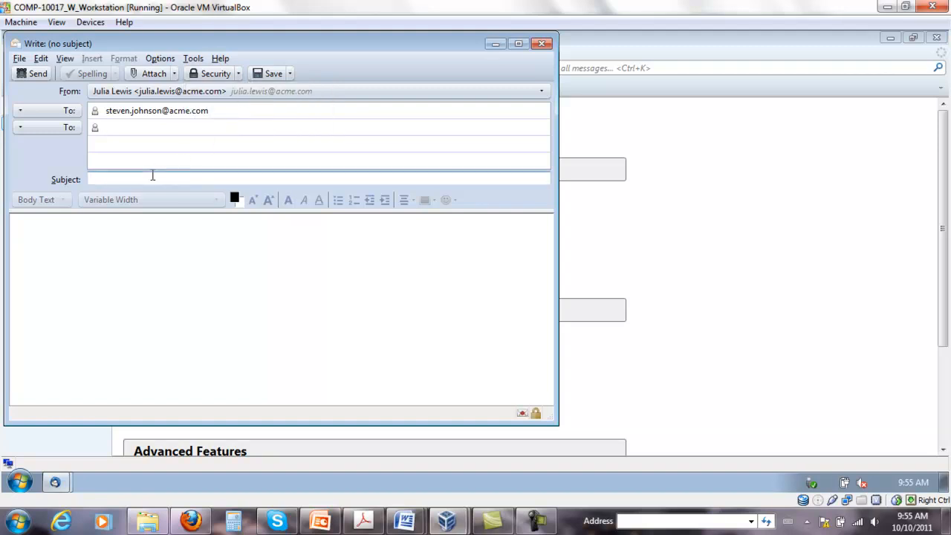
pyautogui.write('Test')
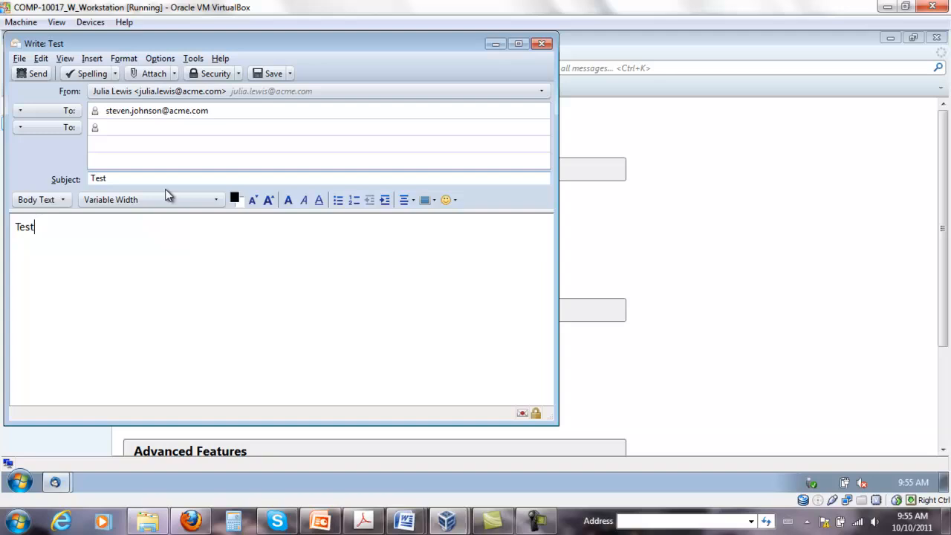
pyautogui.click(33, 73)
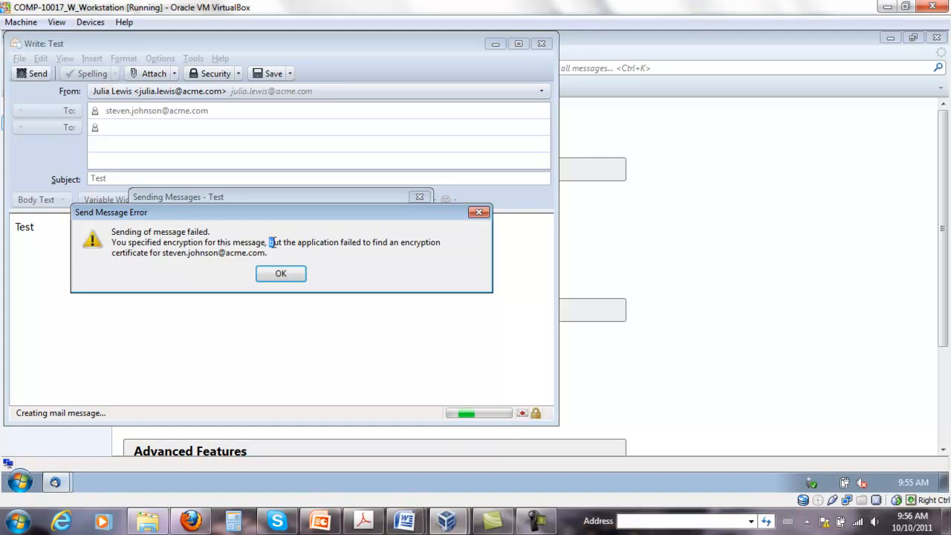
# Step: Note the missing-certificate send failure, dismiss it and discard the unsent message without saving
pyautogui.moveTo(268, 241); pyautogui.dragTo(215, 252)
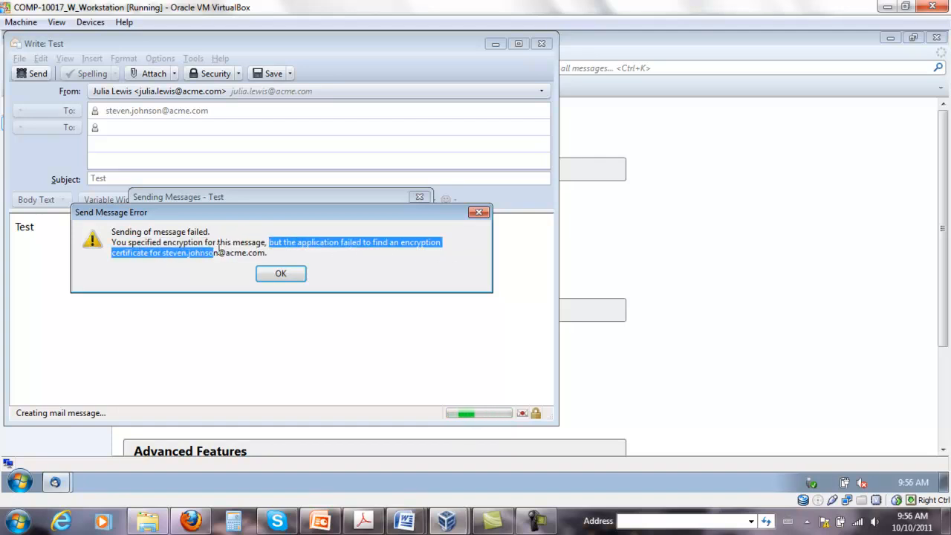
pyautogui.click(279, 273)
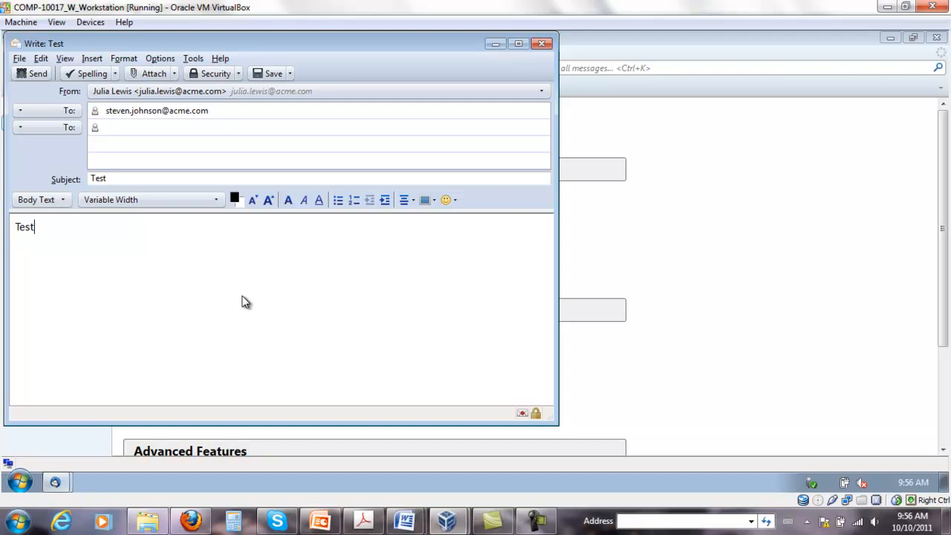
pyautogui.moveTo(664, 163)
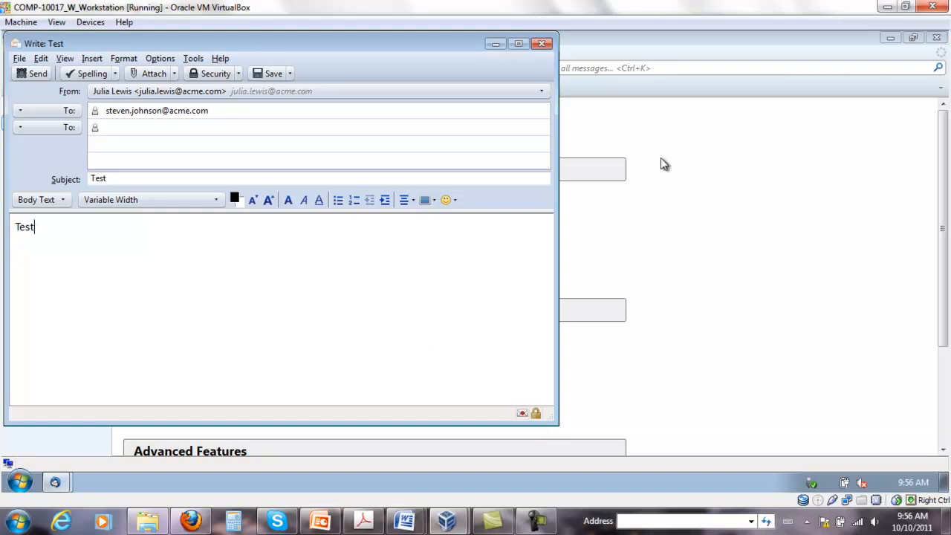
pyautogui.click(541, 43)
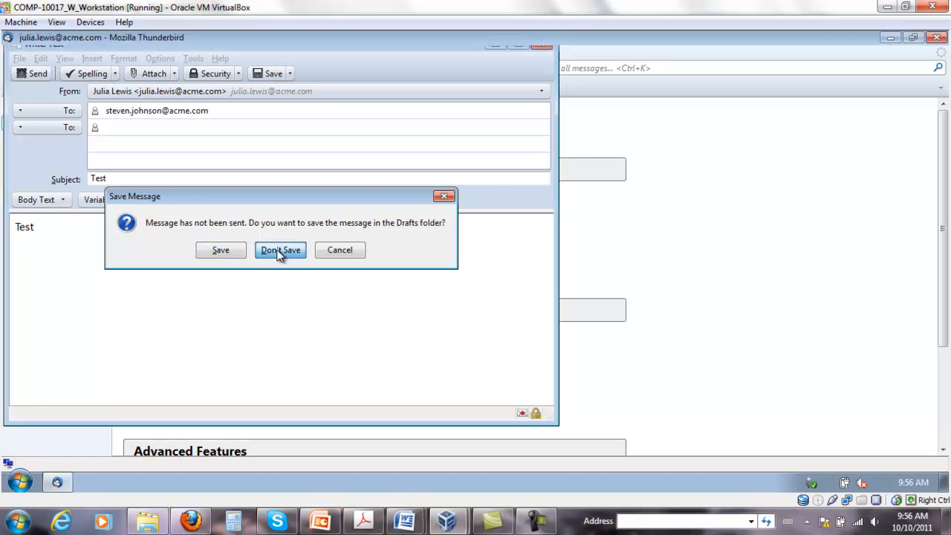
pyautogui.click(280, 250)
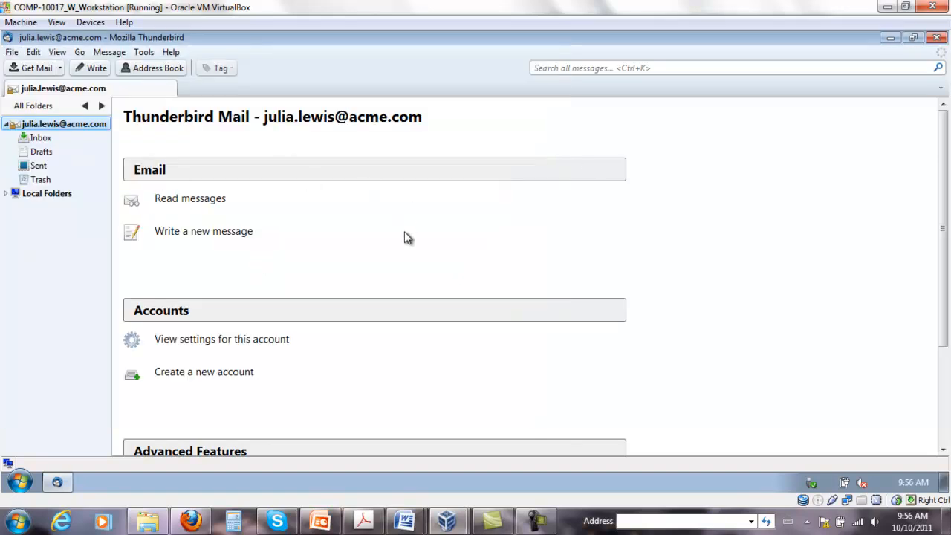
pyautogui.moveTo(410, 241)
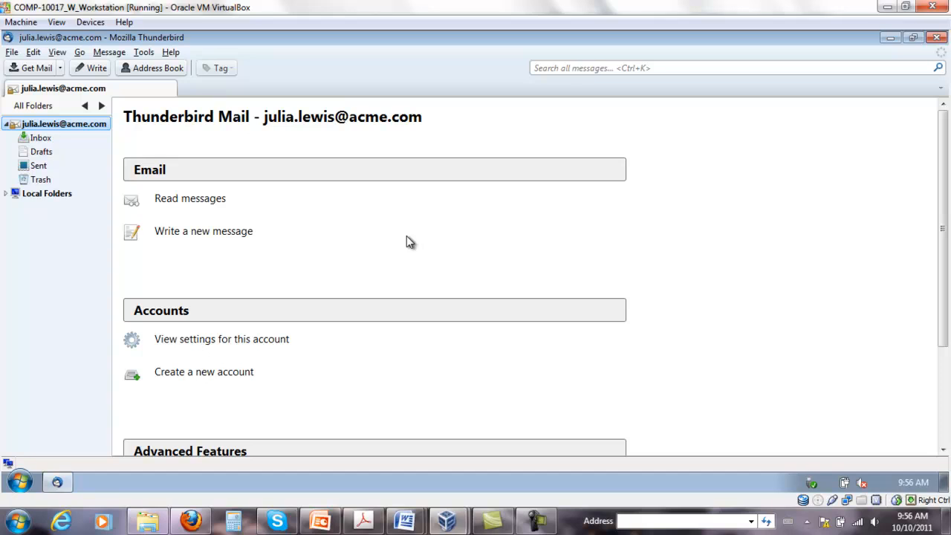
pyautogui.moveTo(196, 389)
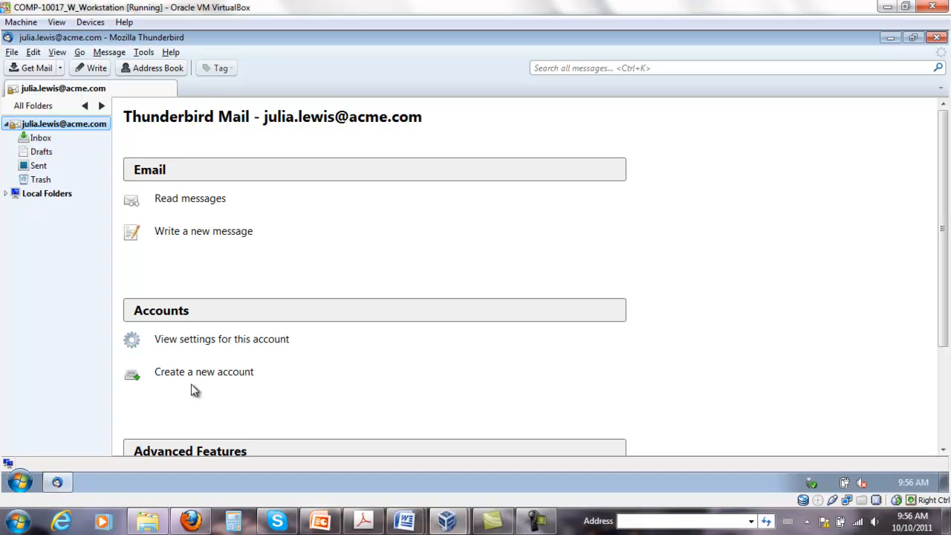
pyautogui.click(18, 520)
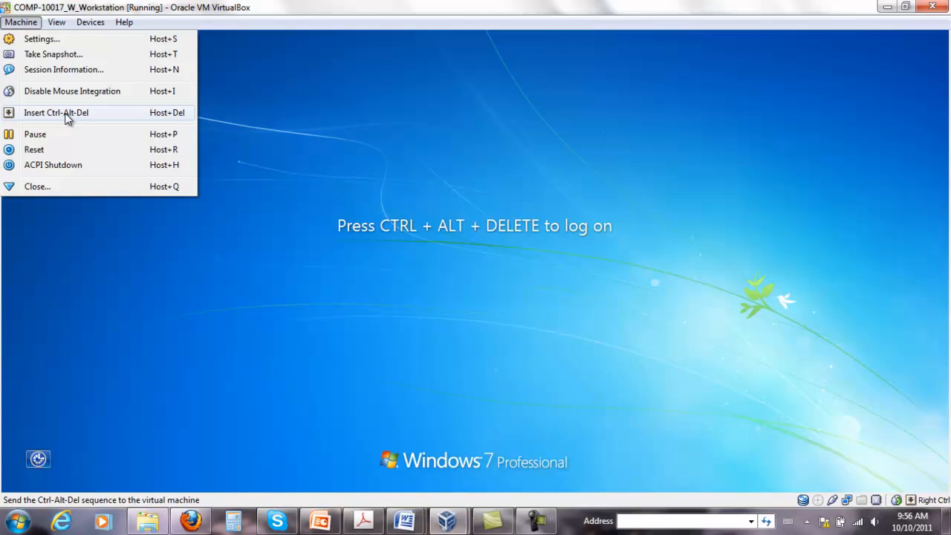
pyautogui.click(57, 112)
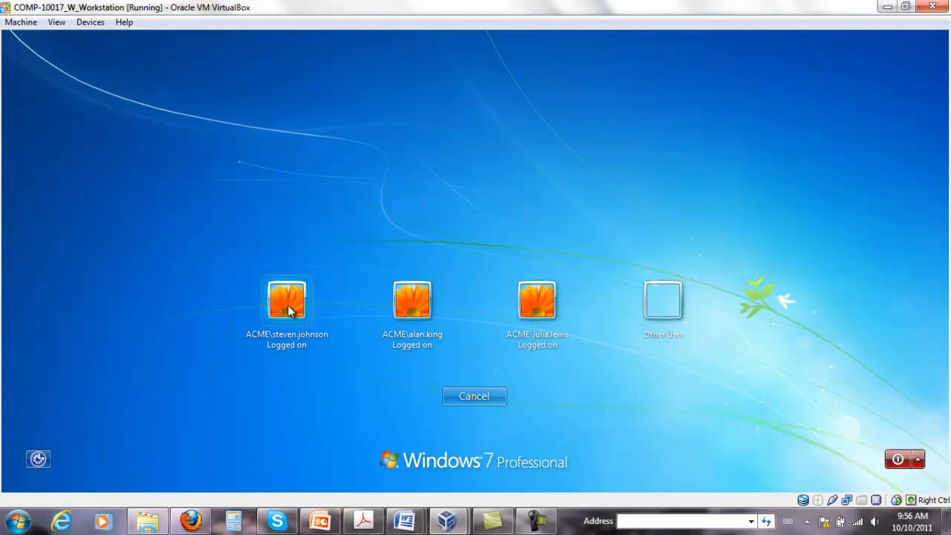
pyautogui.click(287, 300)
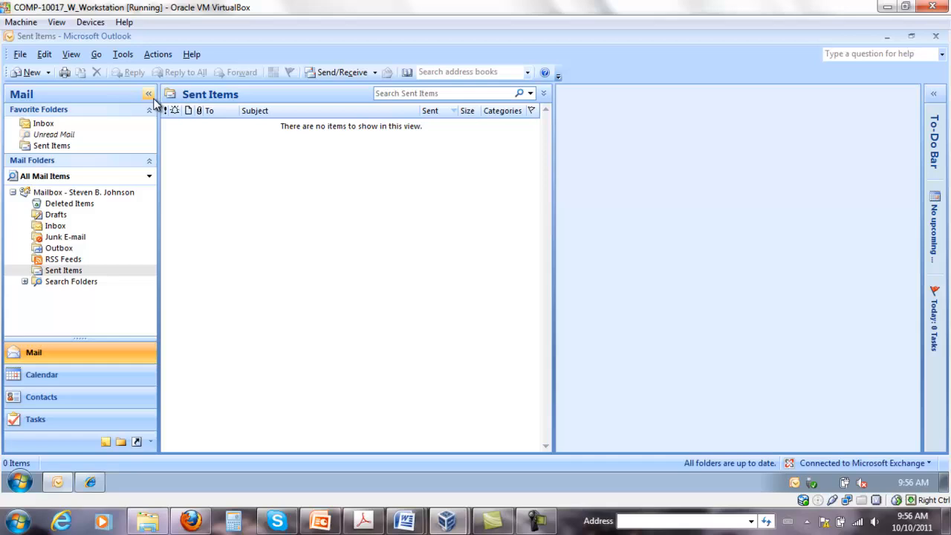
# Step: Send a new email to Julia with subject 'test from Outlook' and body 'test'
pyautogui.click(24, 72)
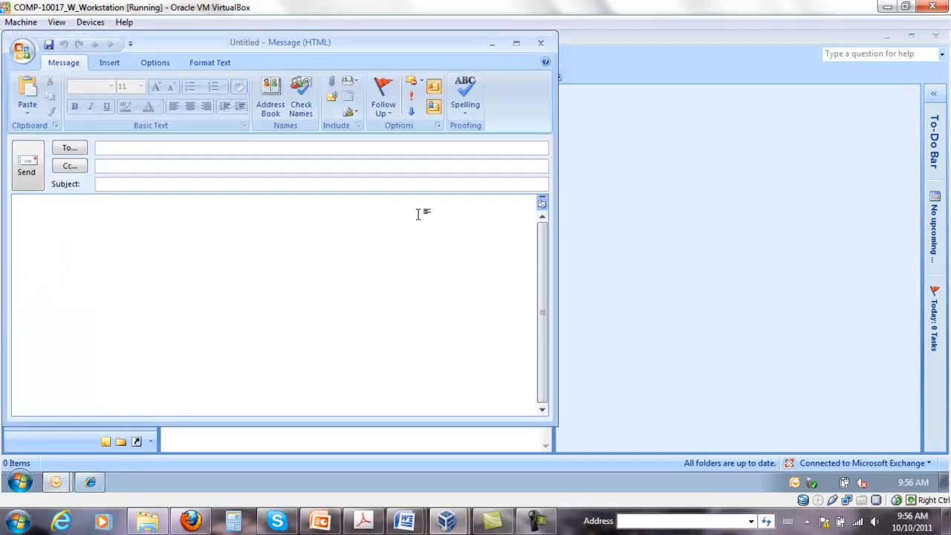
pyautogui.write('Jul')
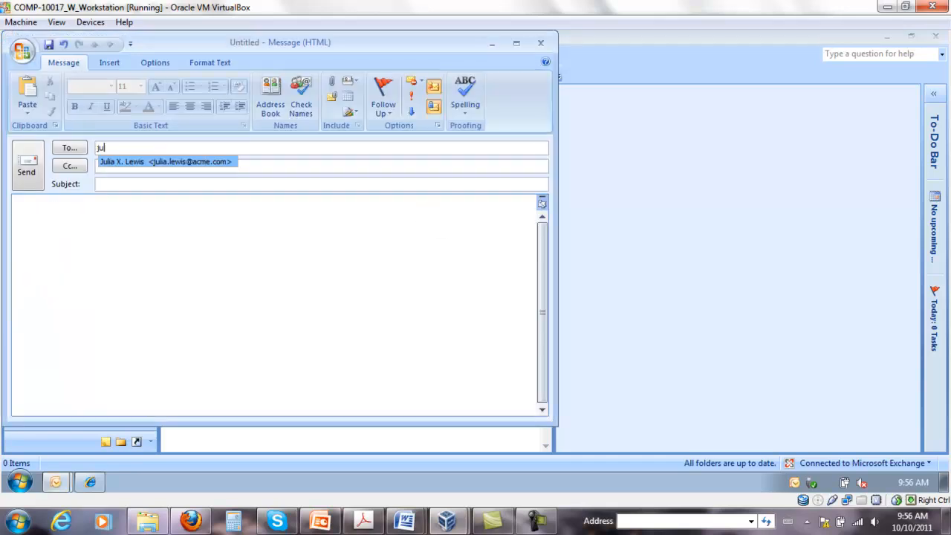
pyautogui.write('test')
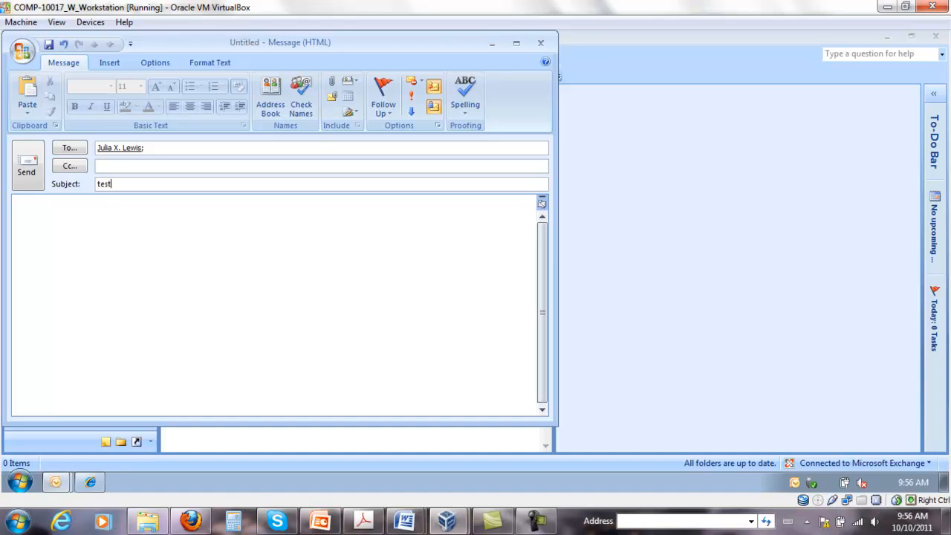
pyautogui.write('from Ou')
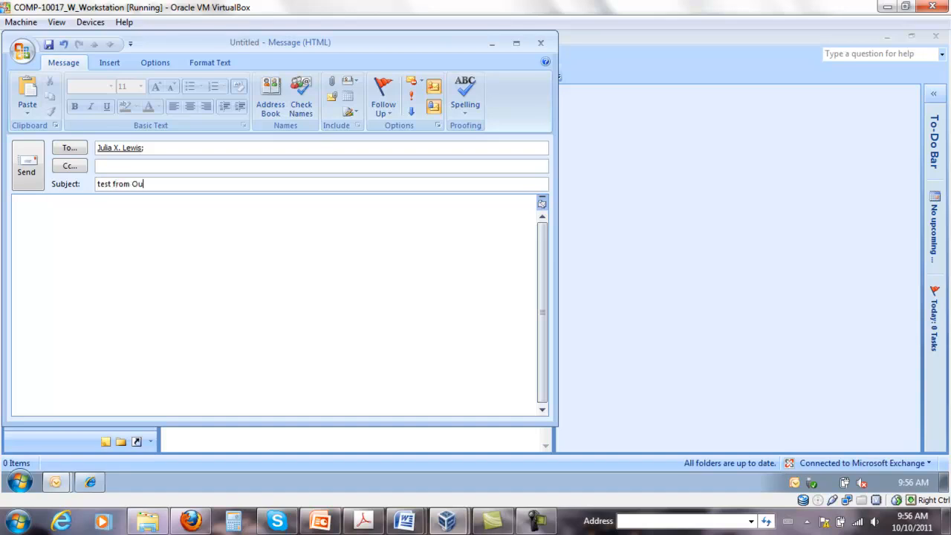
pyautogui.write('tlook')
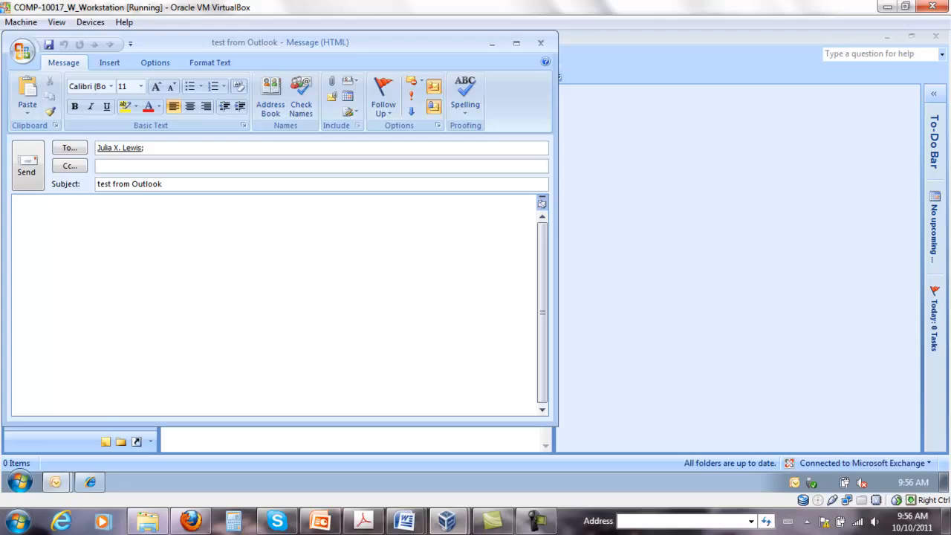
pyautogui.write('test')
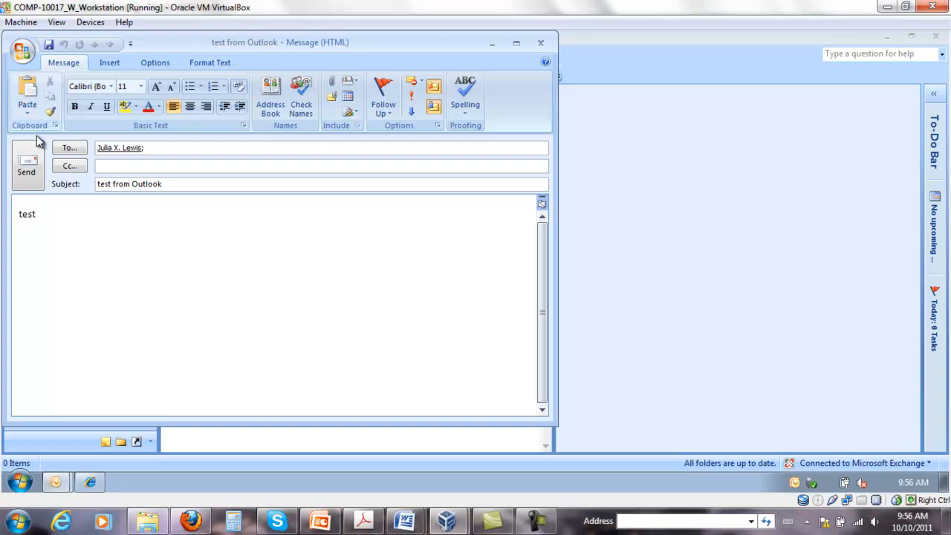
pyautogui.click(27, 160)
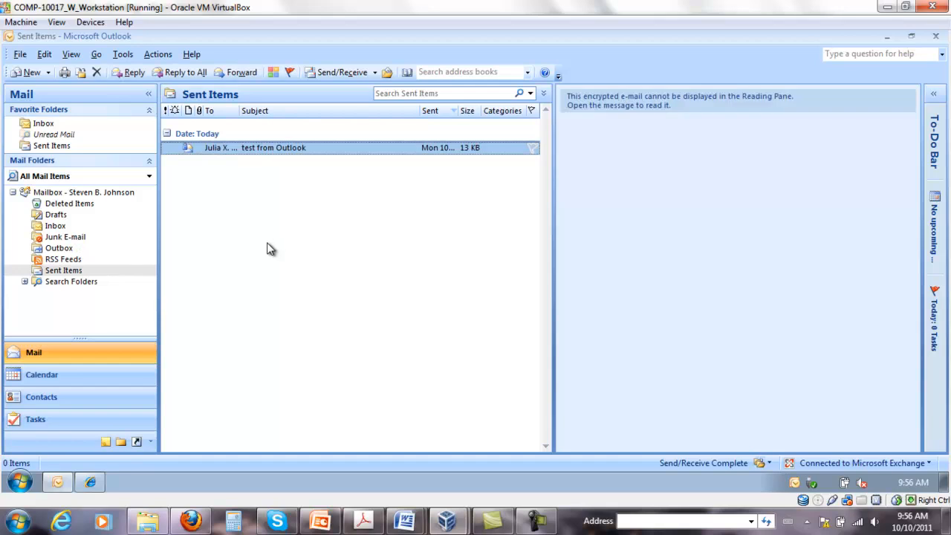
# Step: Check the sent message's Signed By details, close it, and send Ctrl-Alt-Del to switch back to Julia
pyautogui.doubleClick(273, 147)
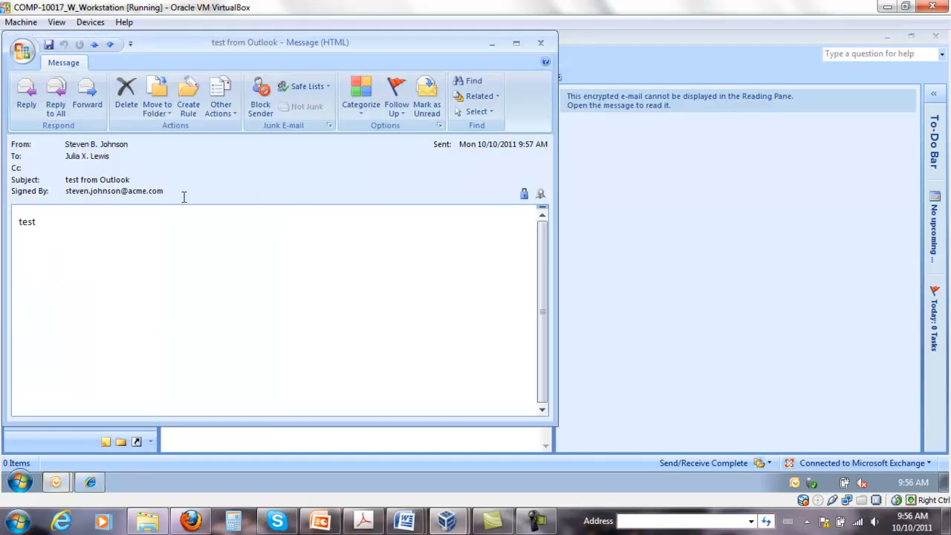
pyautogui.click(541, 41)
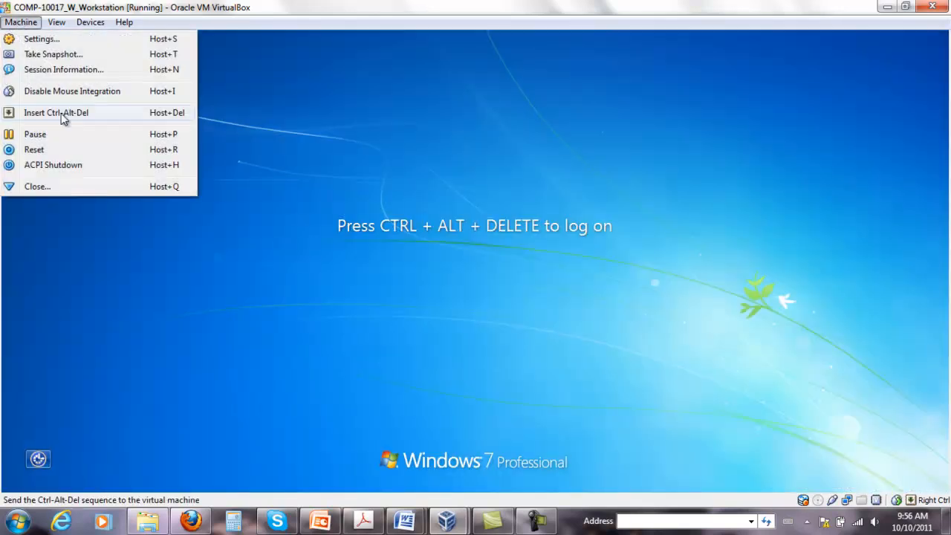
pyautogui.click(56, 113)
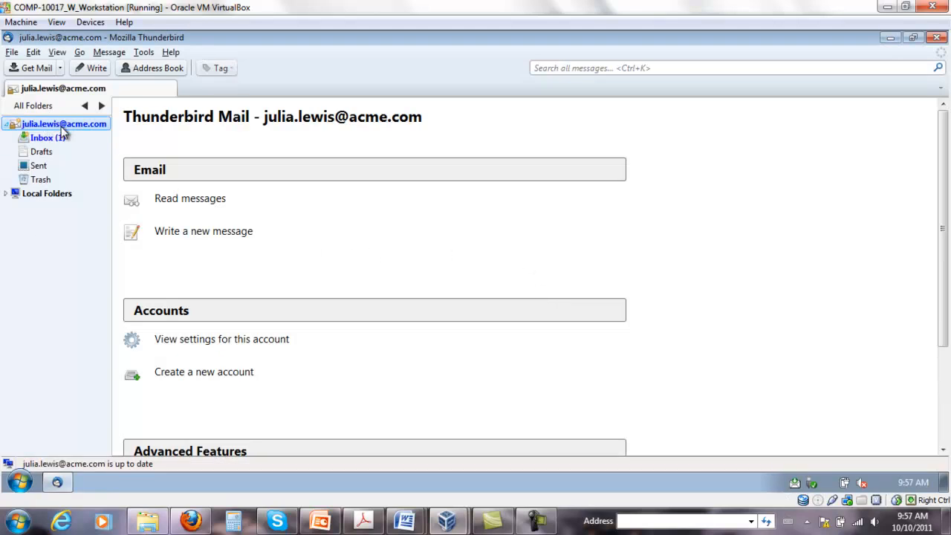
# Step: View the account's Security settings and list the certificates stored for other people
pyautogui.rightClick(63, 123)
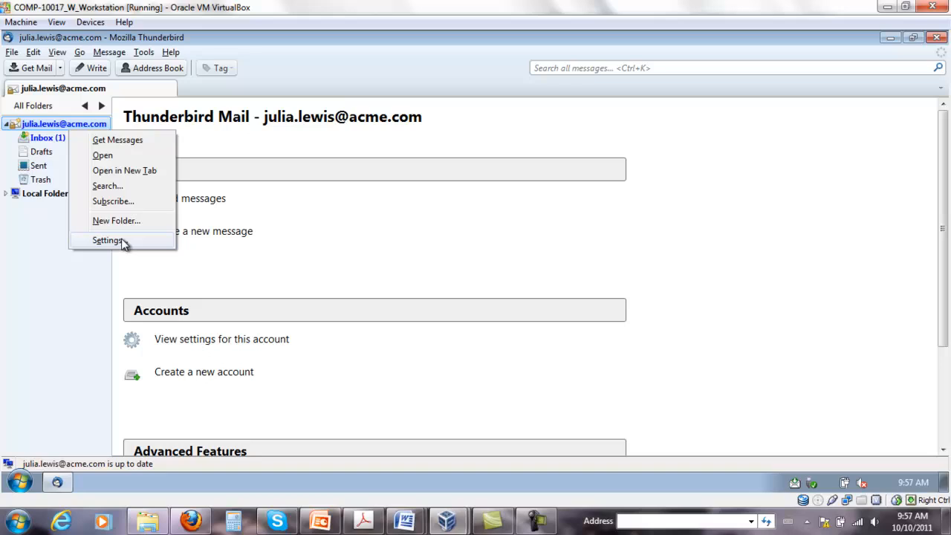
pyautogui.click(106, 240)
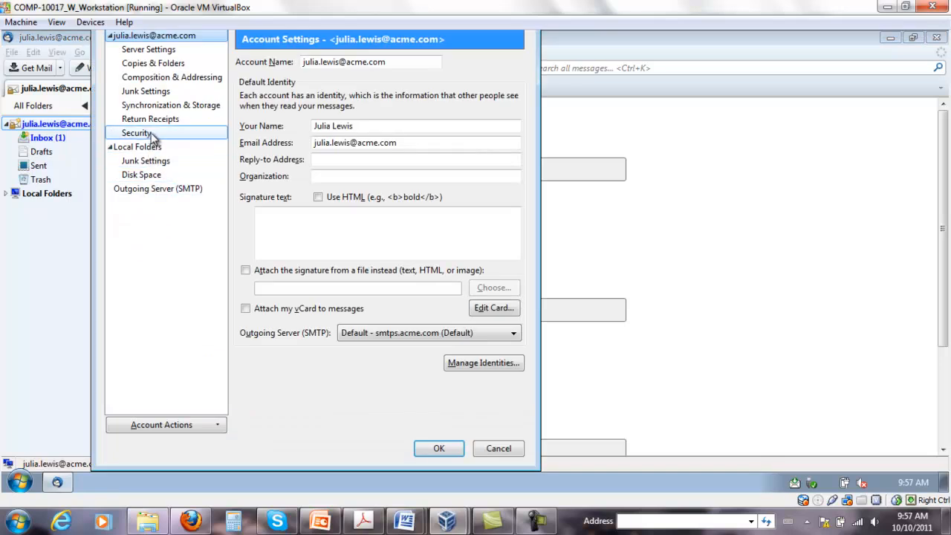
pyautogui.click(137, 133)
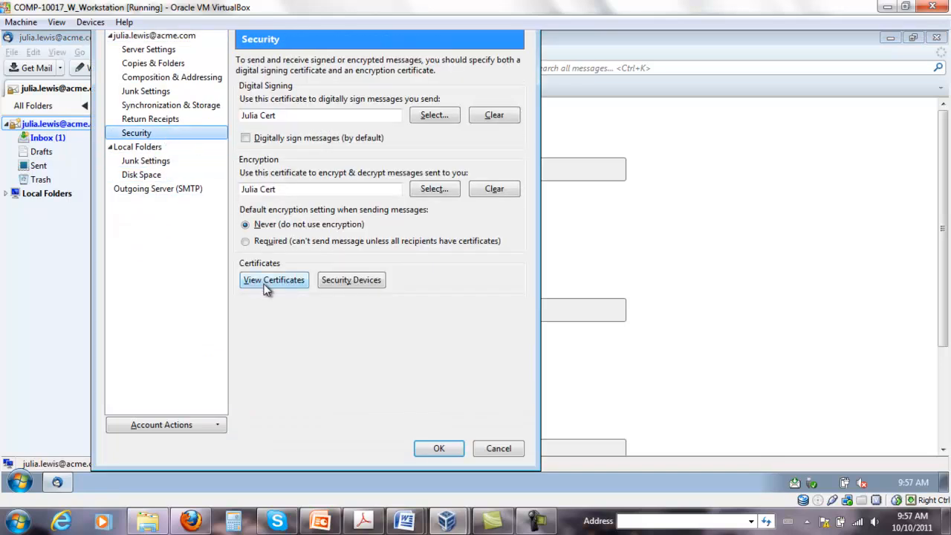
pyautogui.click(273, 280)
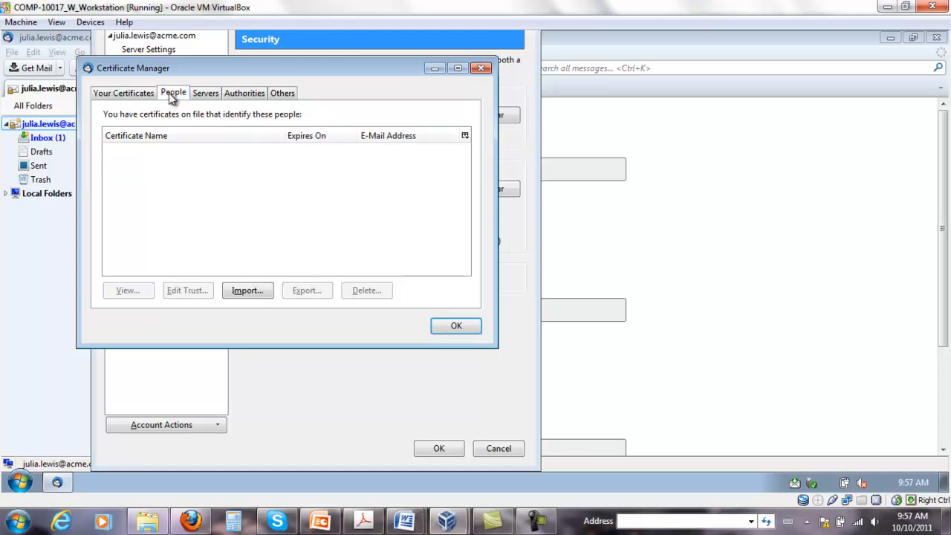
pyautogui.click(456, 326)
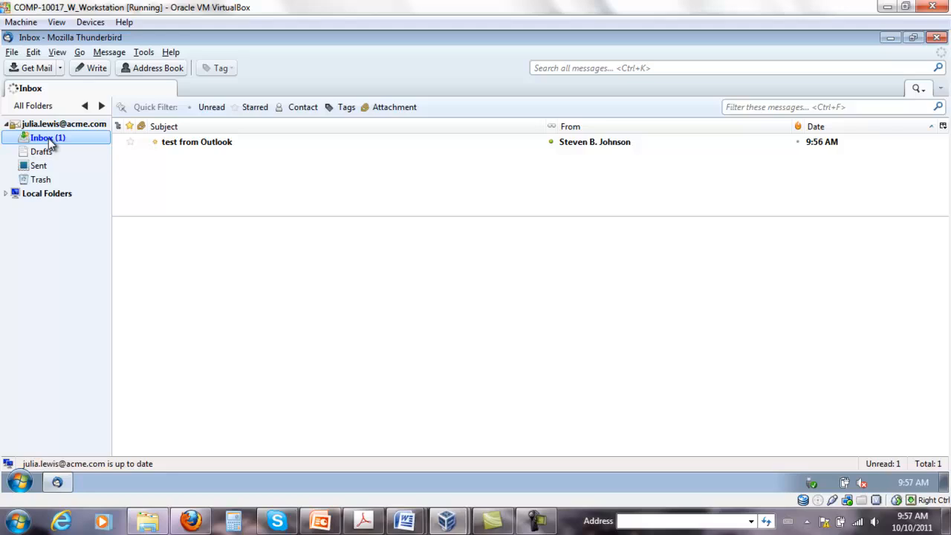
pyautogui.click(196, 143)
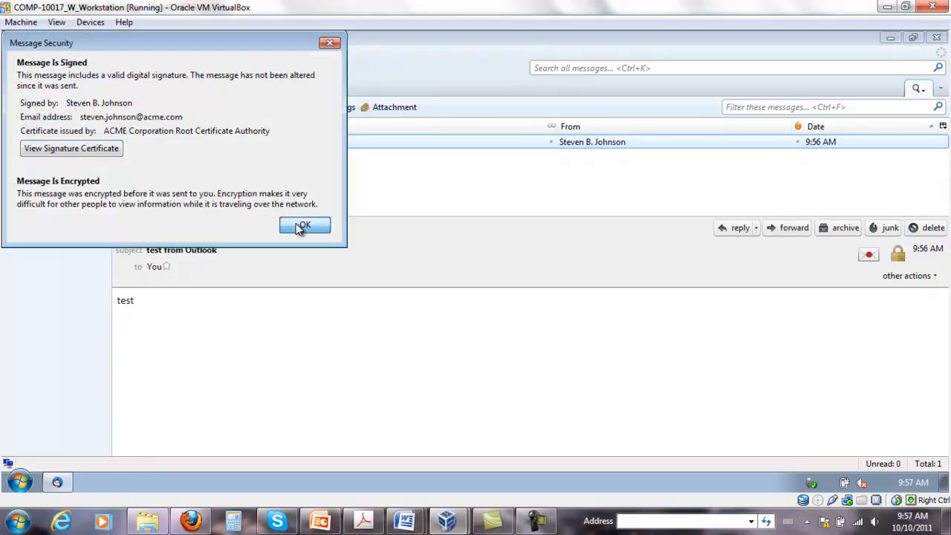
pyautogui.click(305, 226)
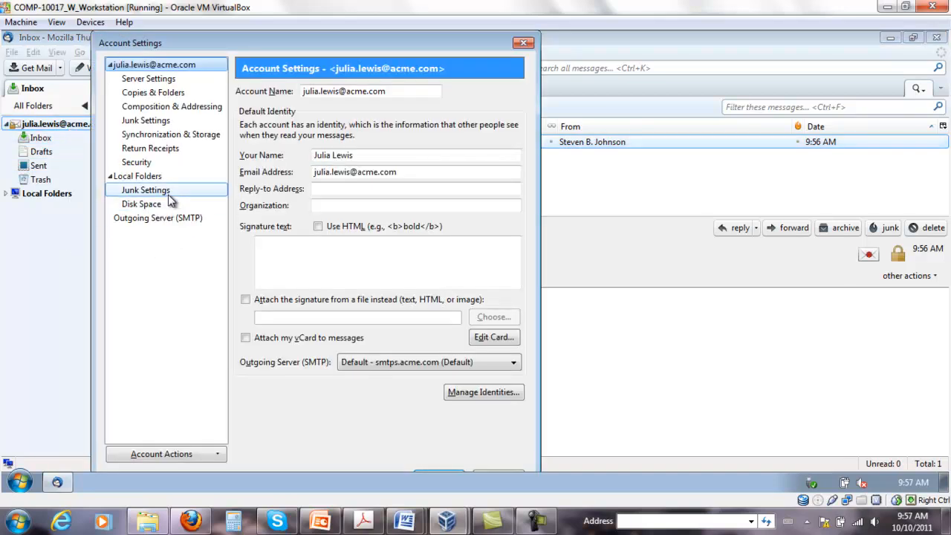
pyautogui.click(137, 162)
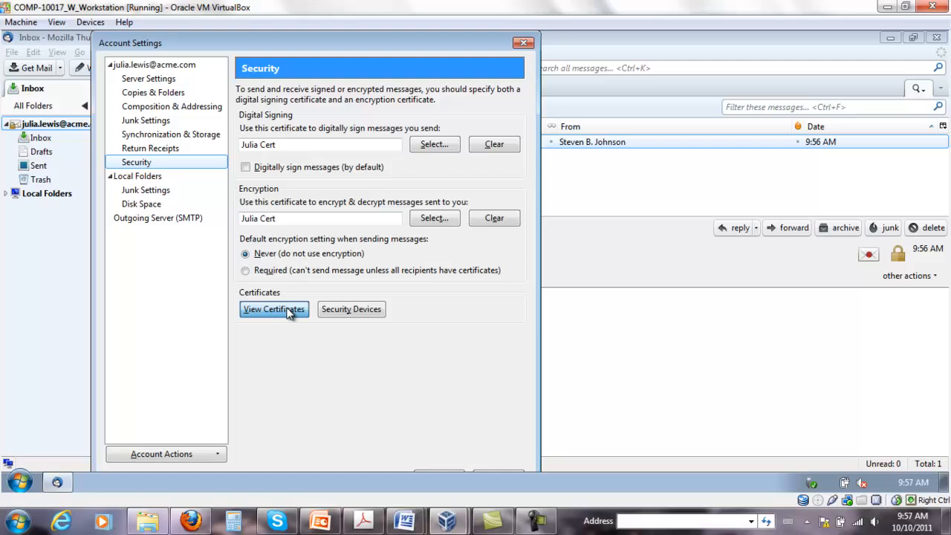
pyautogui.click(273, 309)
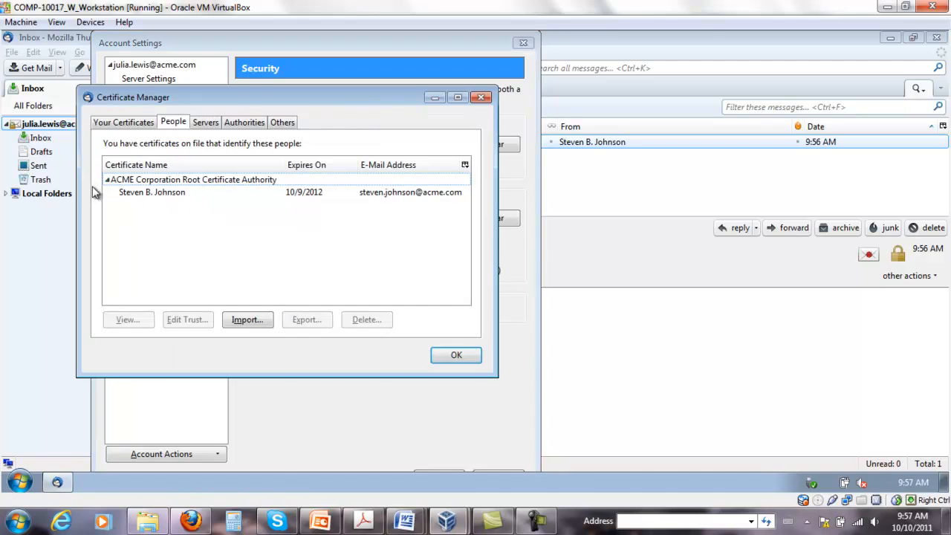
pyautogui.moveTo(419, 364)
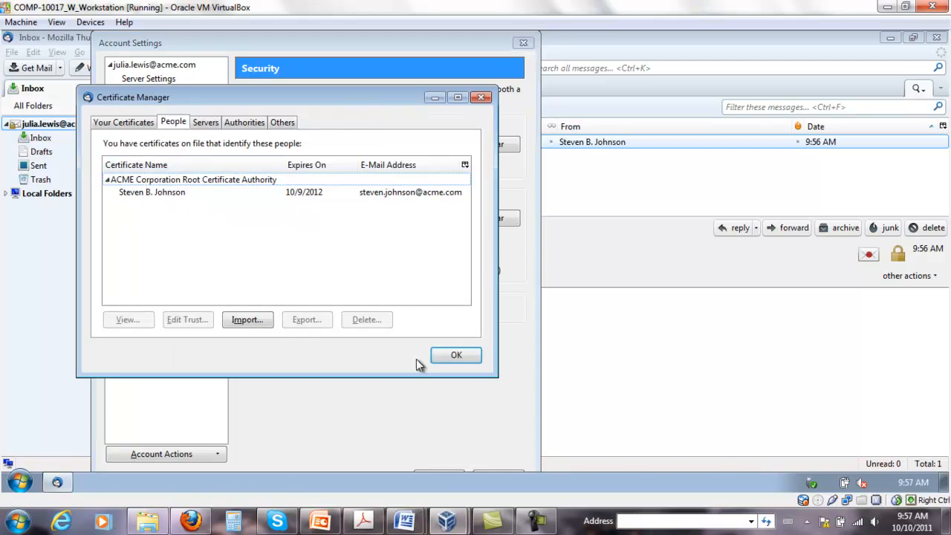
pyautogui.click(456, 353)
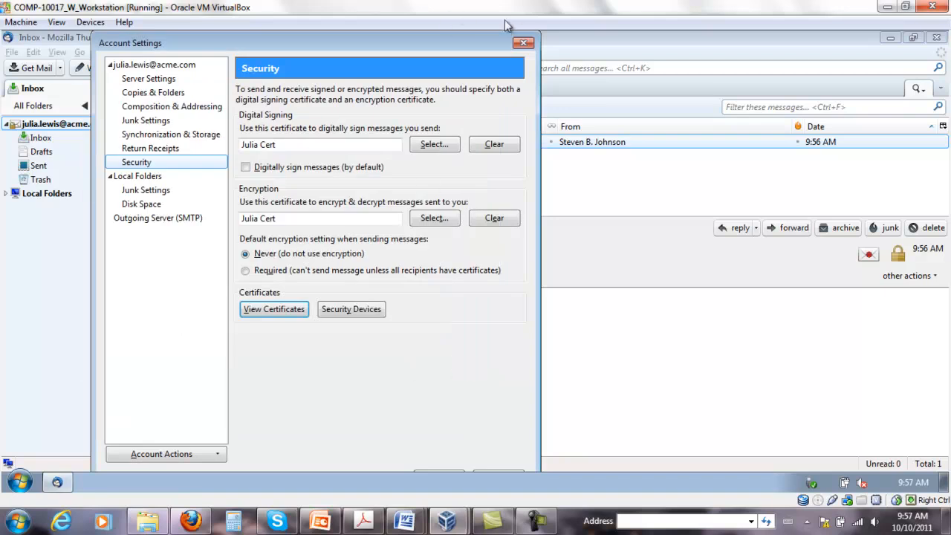
pyautogui.click(523, 42)
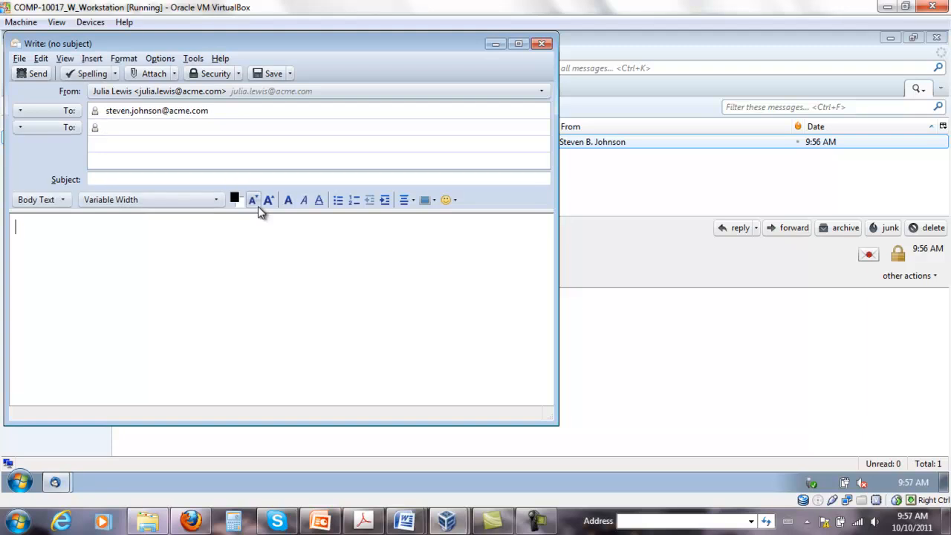
# Step: Send Steven an encrypted message with subject and body 'Test' via Security > Encrypt This Message
pyautogui.write('Test')
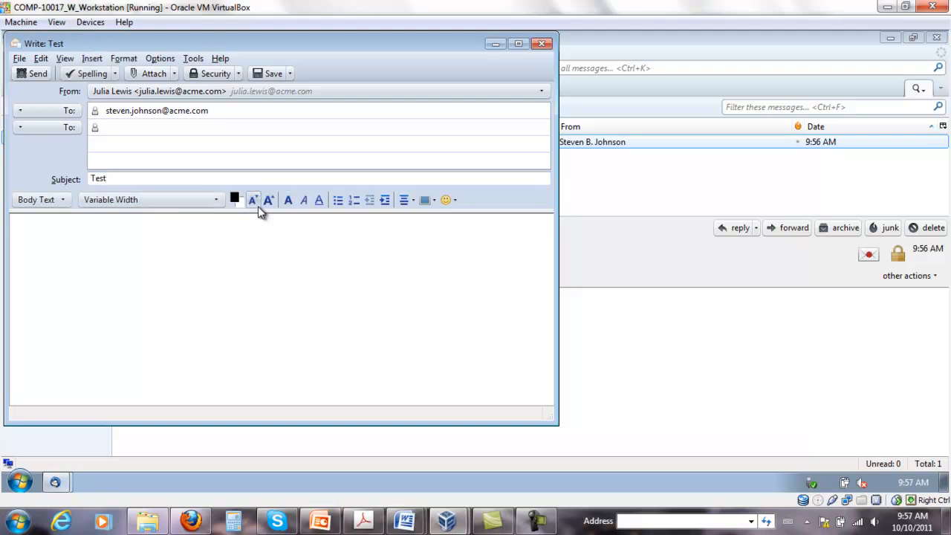
pyautogui.write('Test')
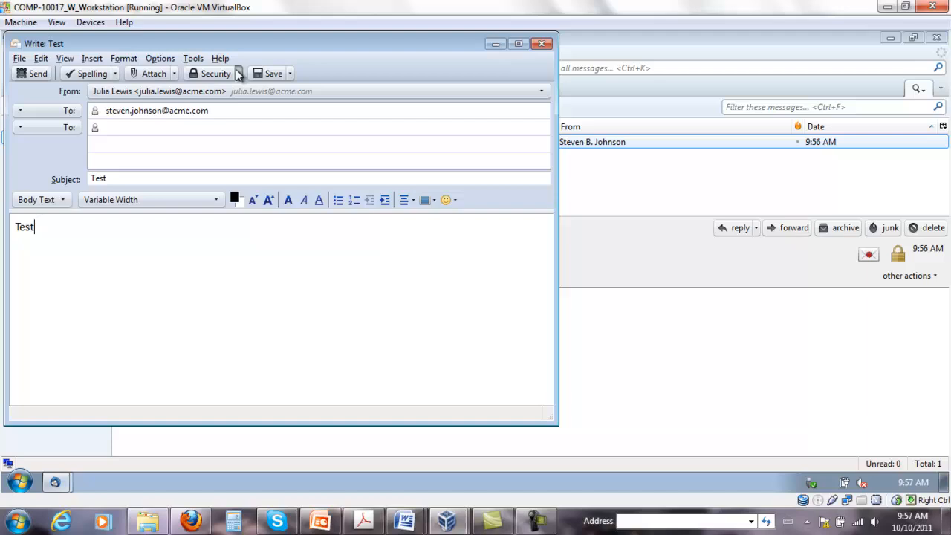
pyautogui.click(215, 73)
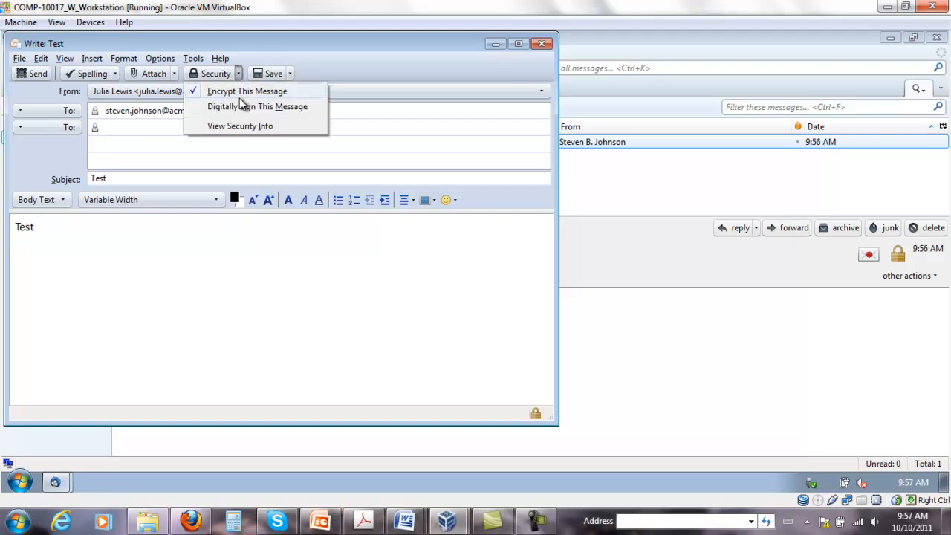
pyautogui.click(257, 107)
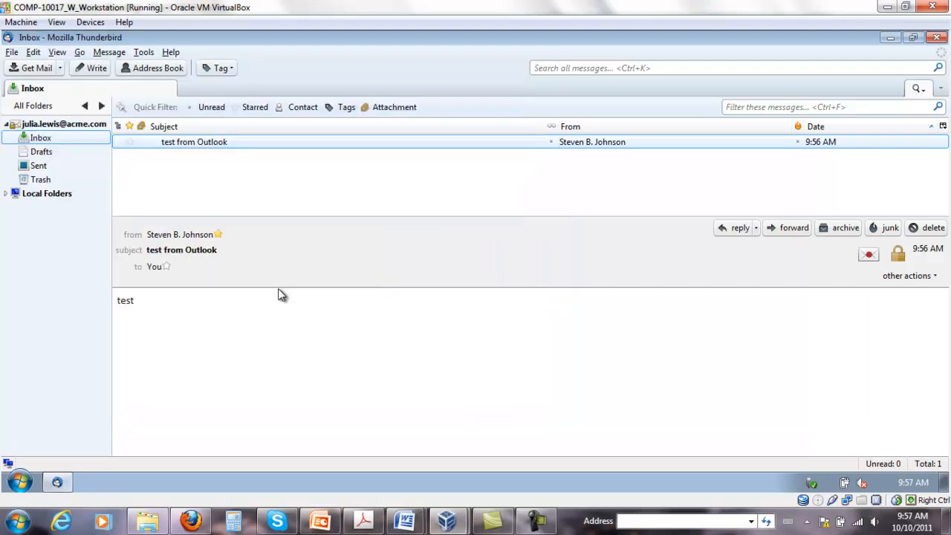
pyautogui.moveTo(274, 147)
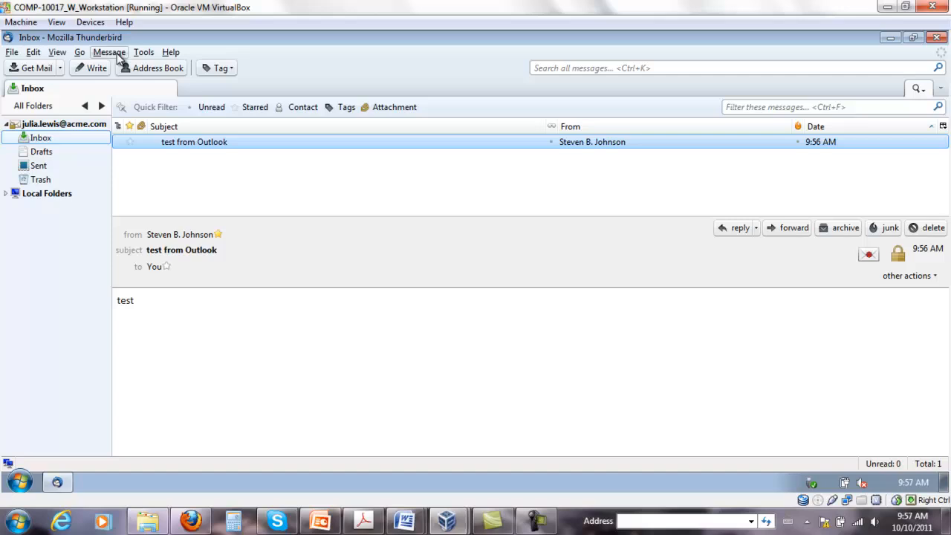
# Step: Check the account overview, inbox and the Sent folder for the encrypted message
pyautogui.click(64, 123)
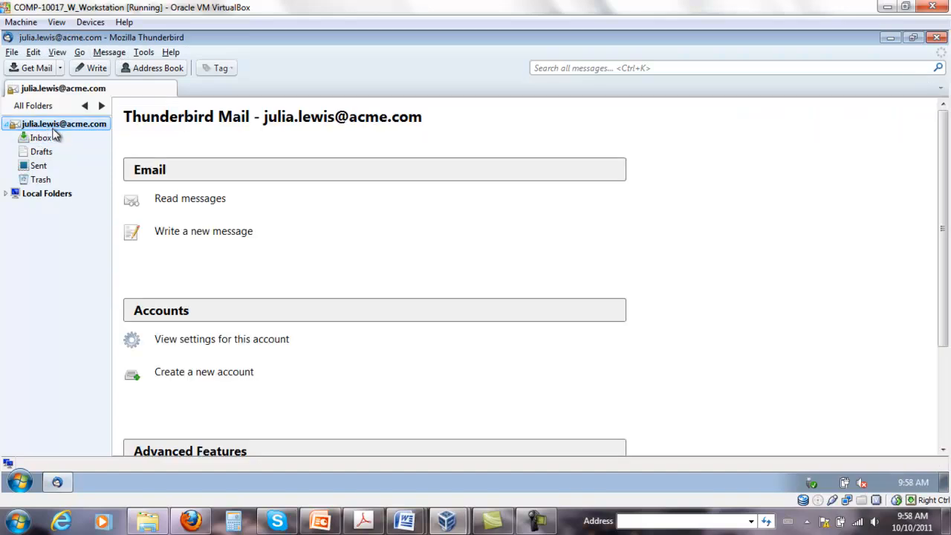
pyautogui.click(41, 136)
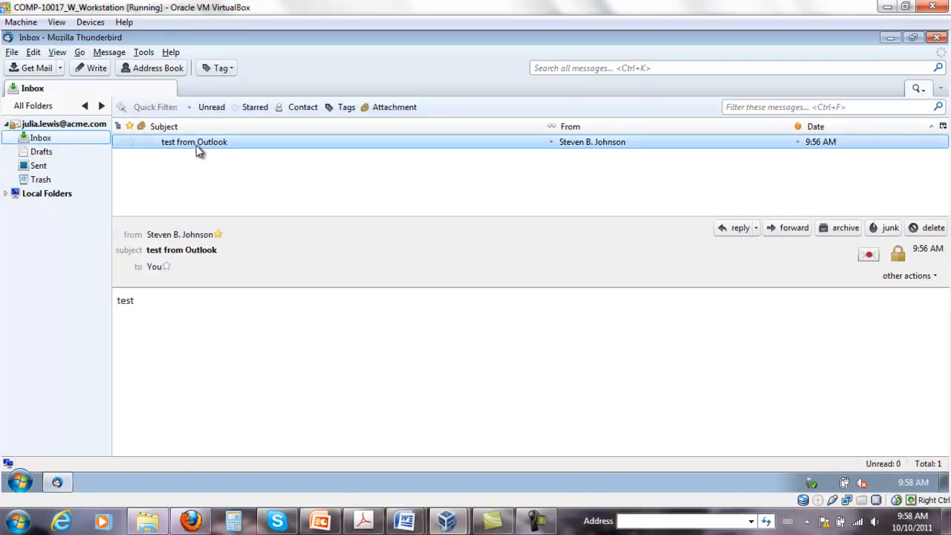
pyautogui.click(39, 165)
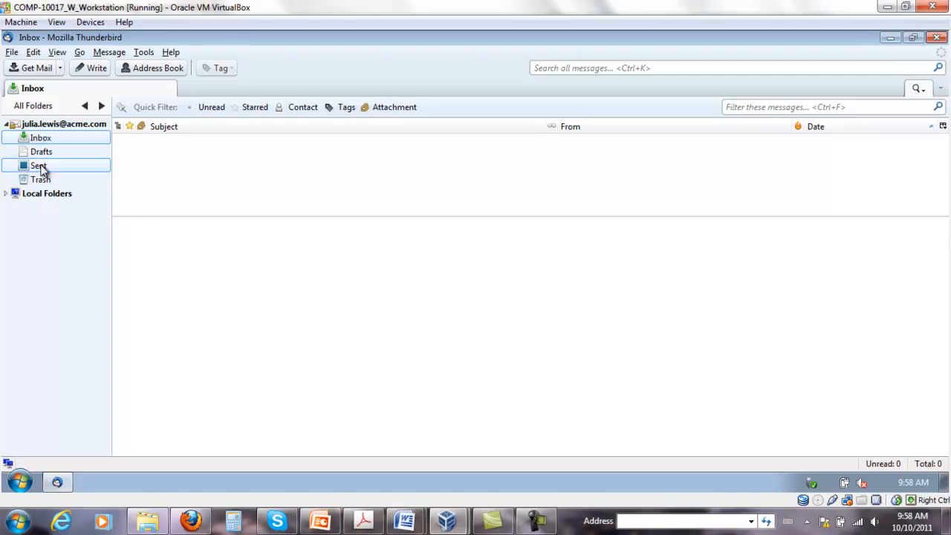
pyautogui.click(38, 165)
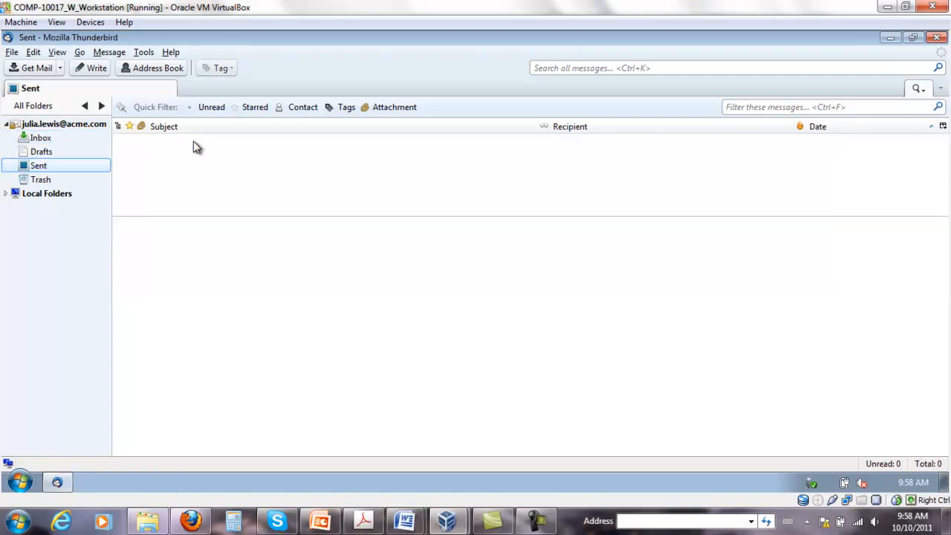
pyautogui.click(63, 123)
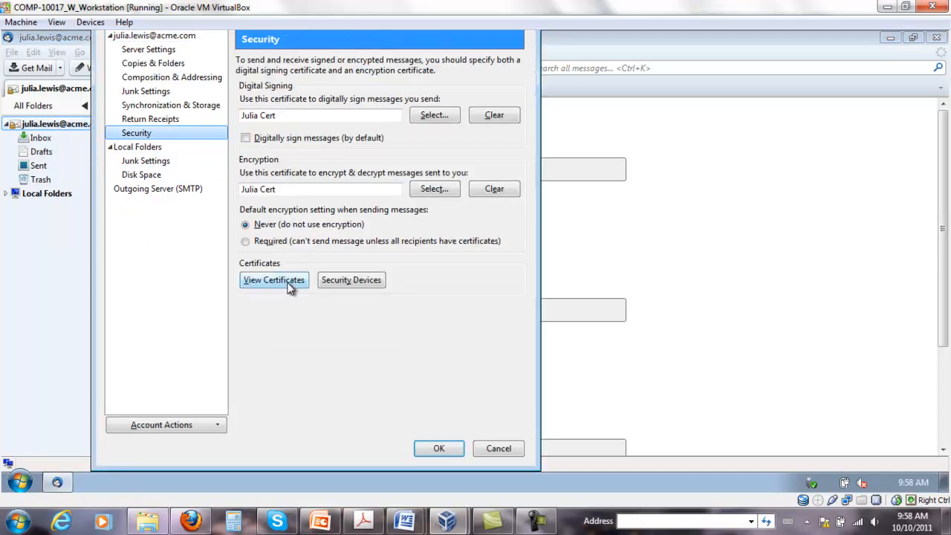
pyautogui.click(273, 280)
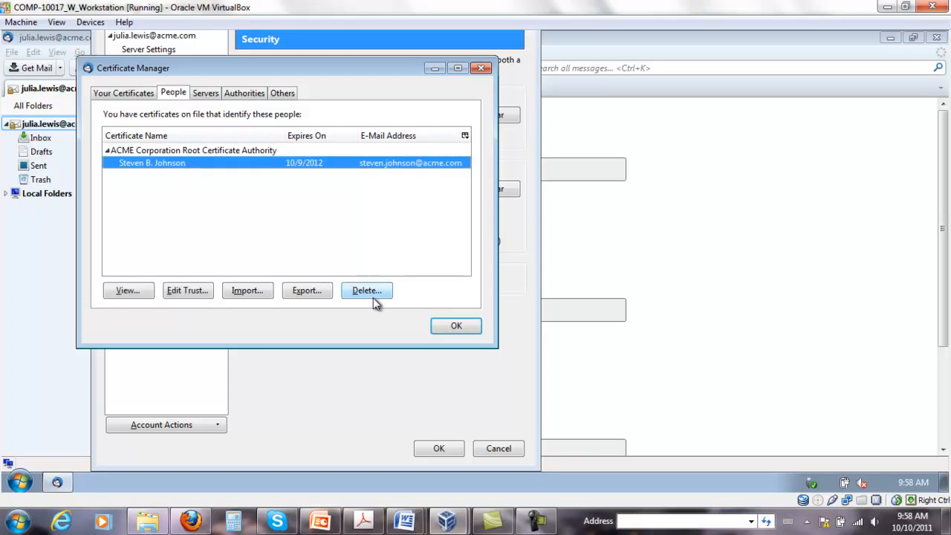
pyautogui.click(366, 289)
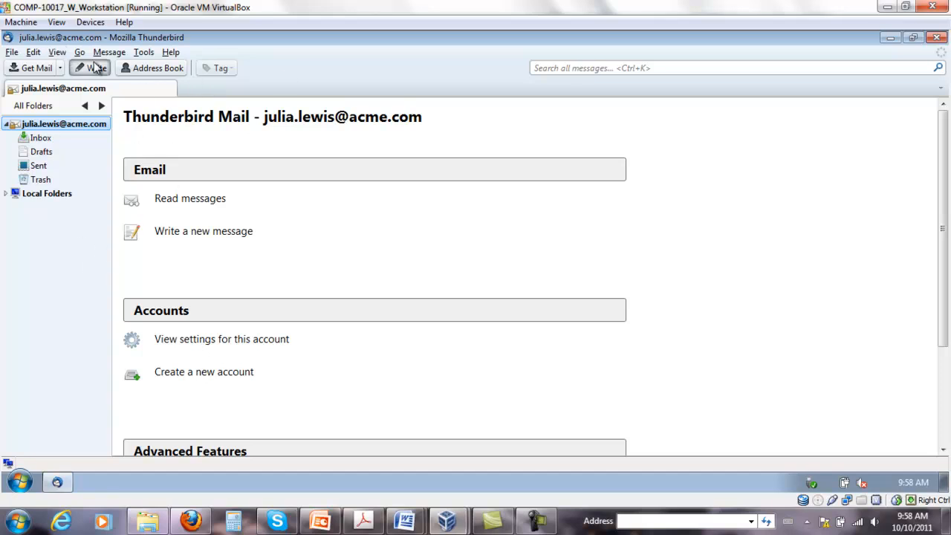
pyautogui.click(89, 68)
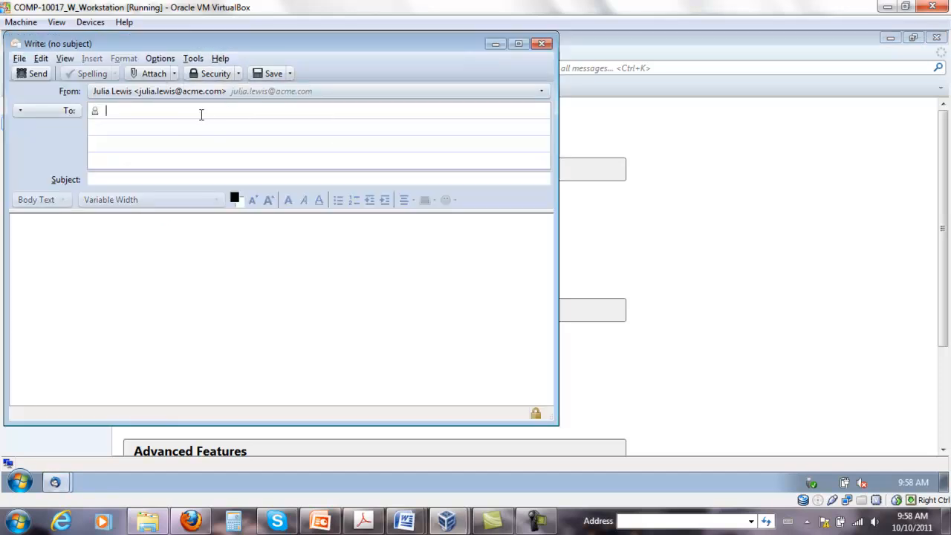
pyautogui.write('st')
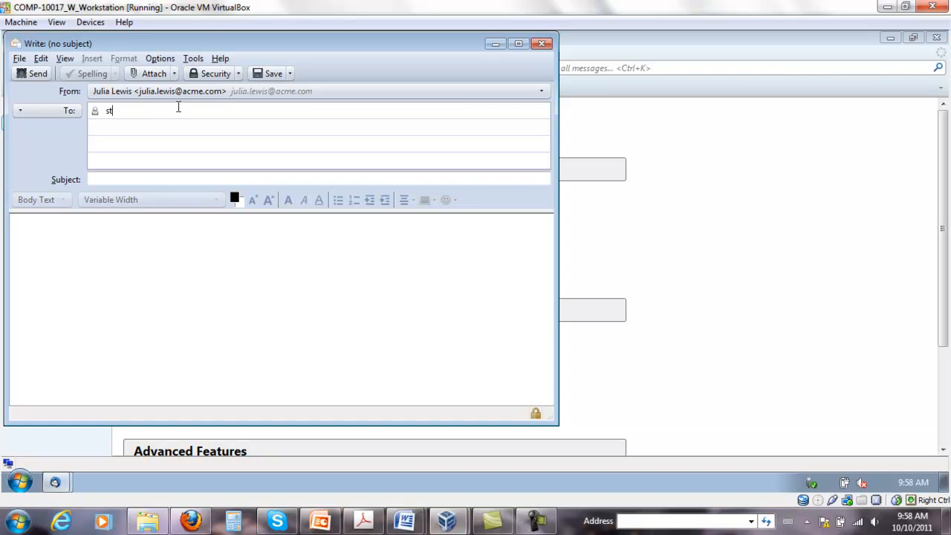
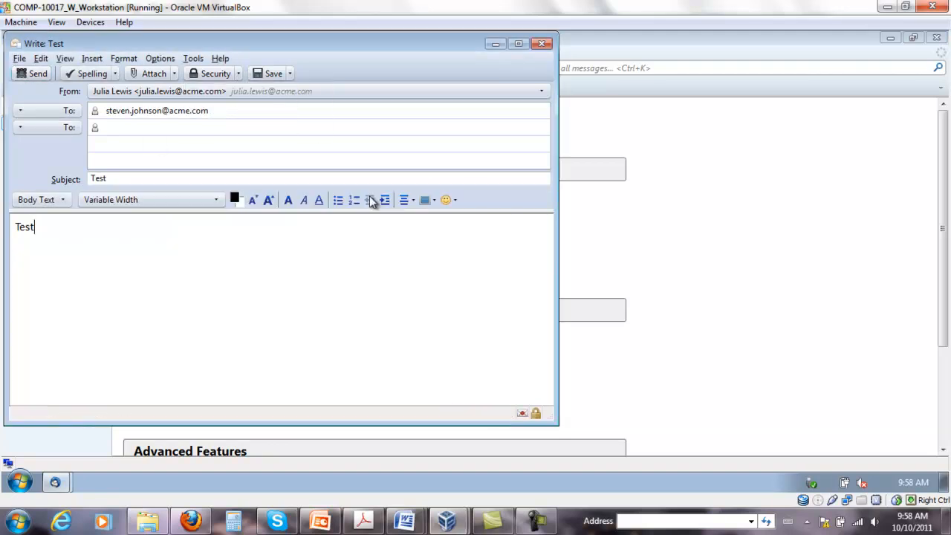
pyautogui.click(540, 43)
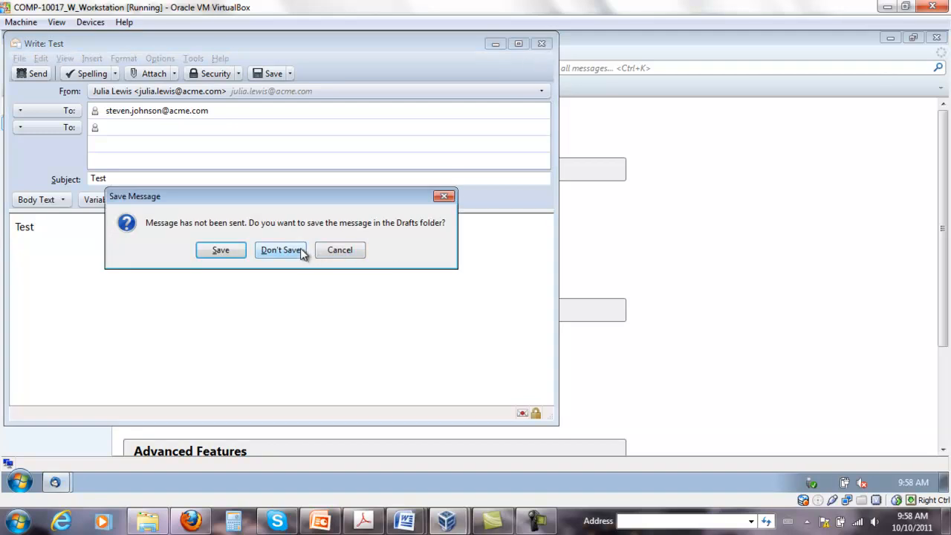
pyautogui.click(282, 249)
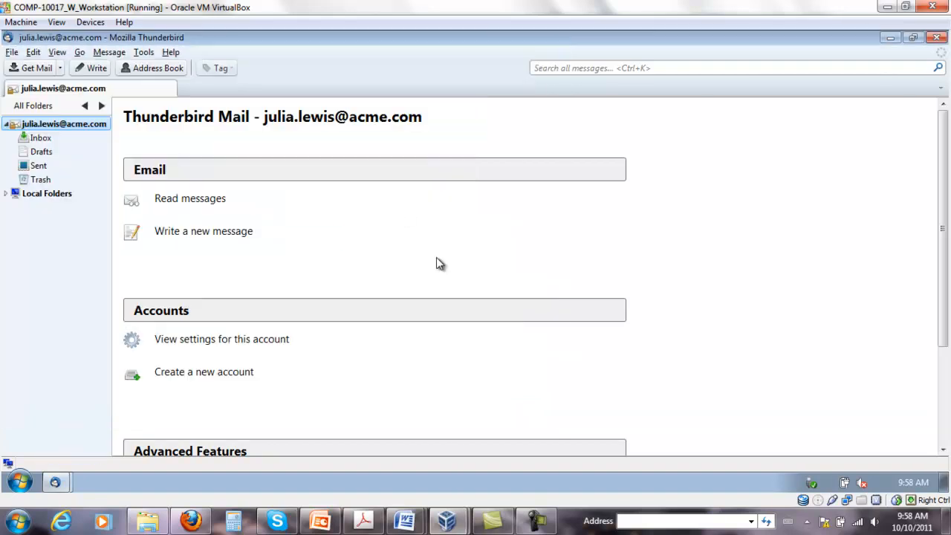
pyautogui.rightClick(62, 123)
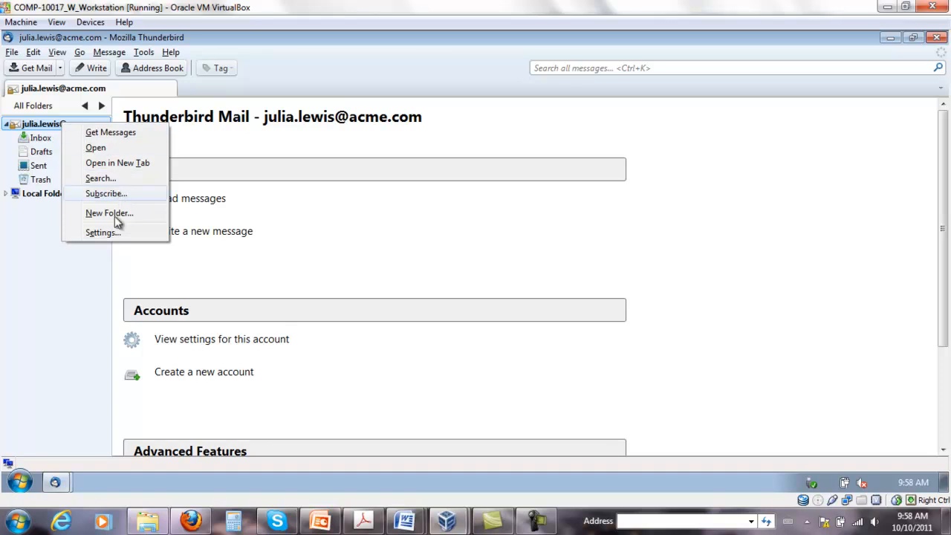
pyautogui.click(103, 232)
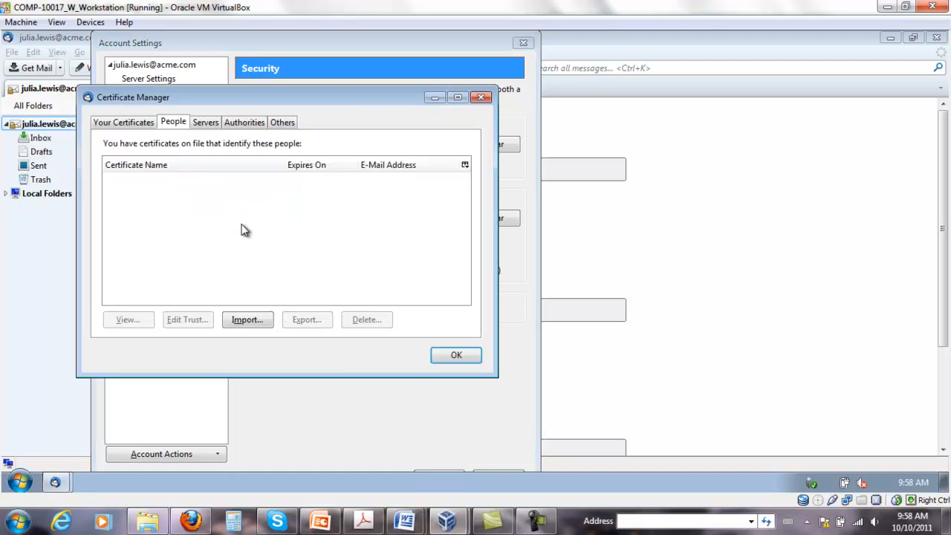
pyautogui.click(246, 320)
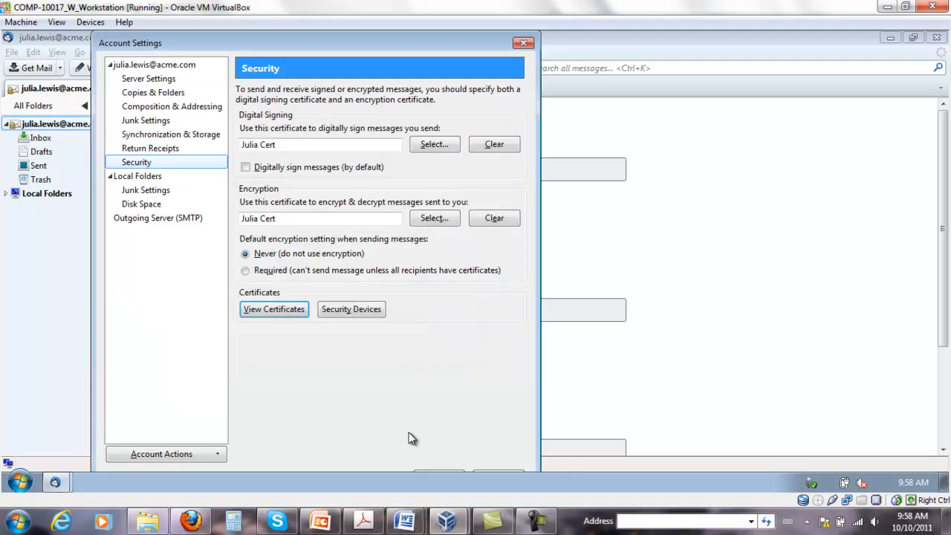
pyautogui.click(522, 41)
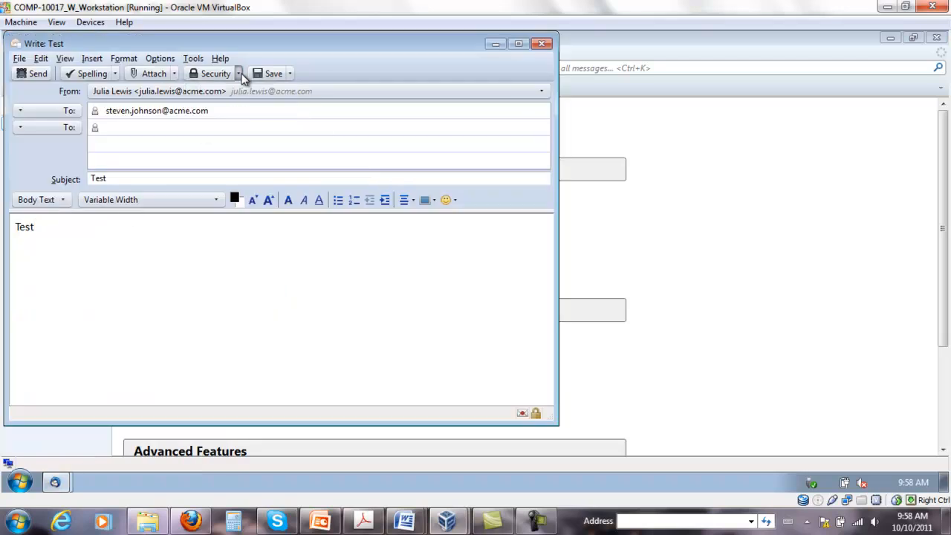
pyautogui.click(541, 43)
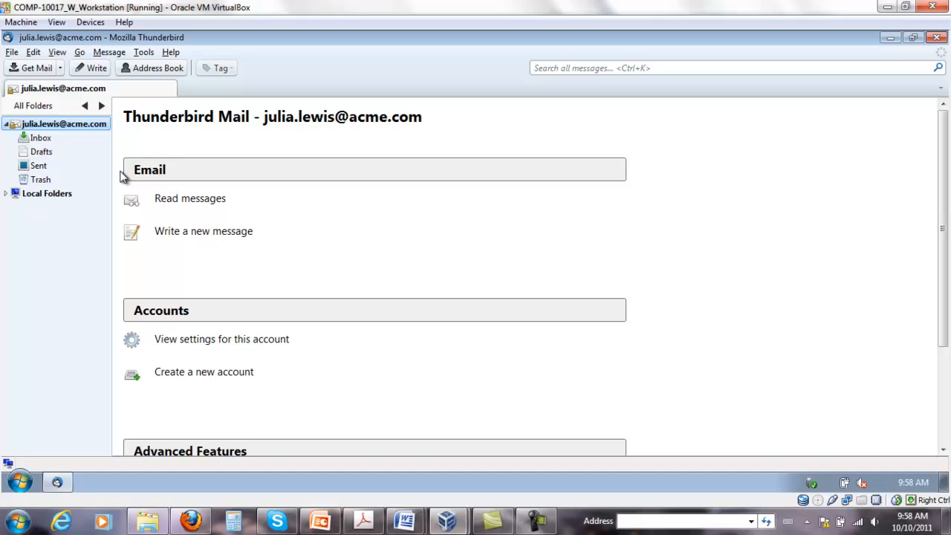
pyautogui.moveTo(875, 257)
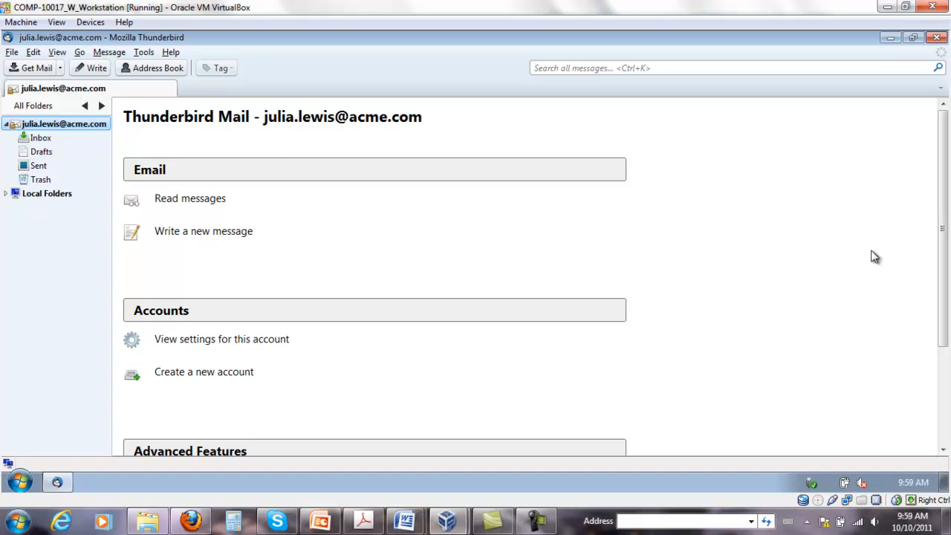
pyautogui.scroll(-3)
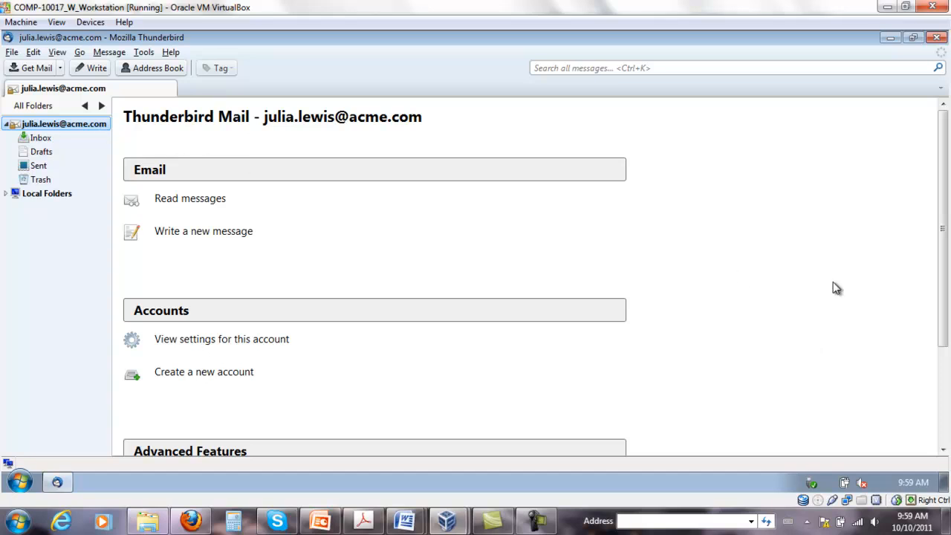
pyautogui.click(535, 520)
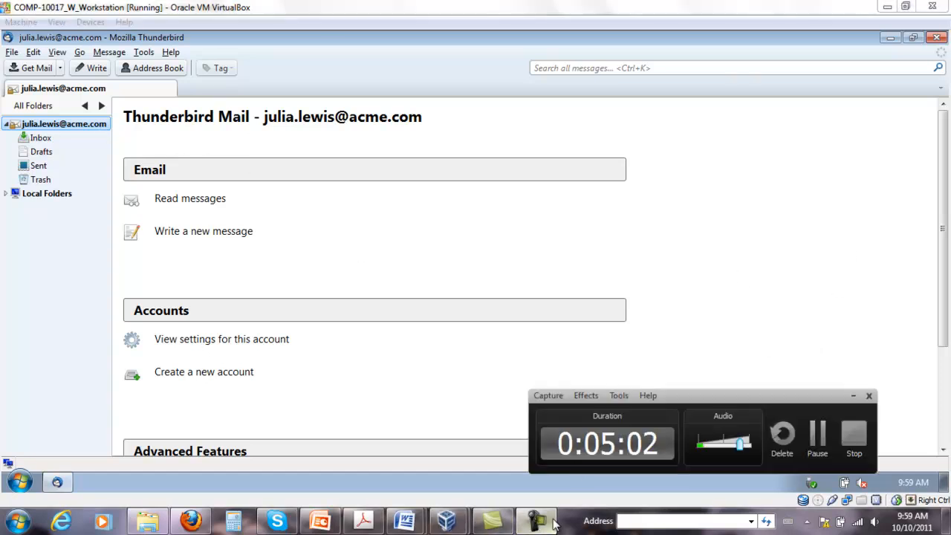